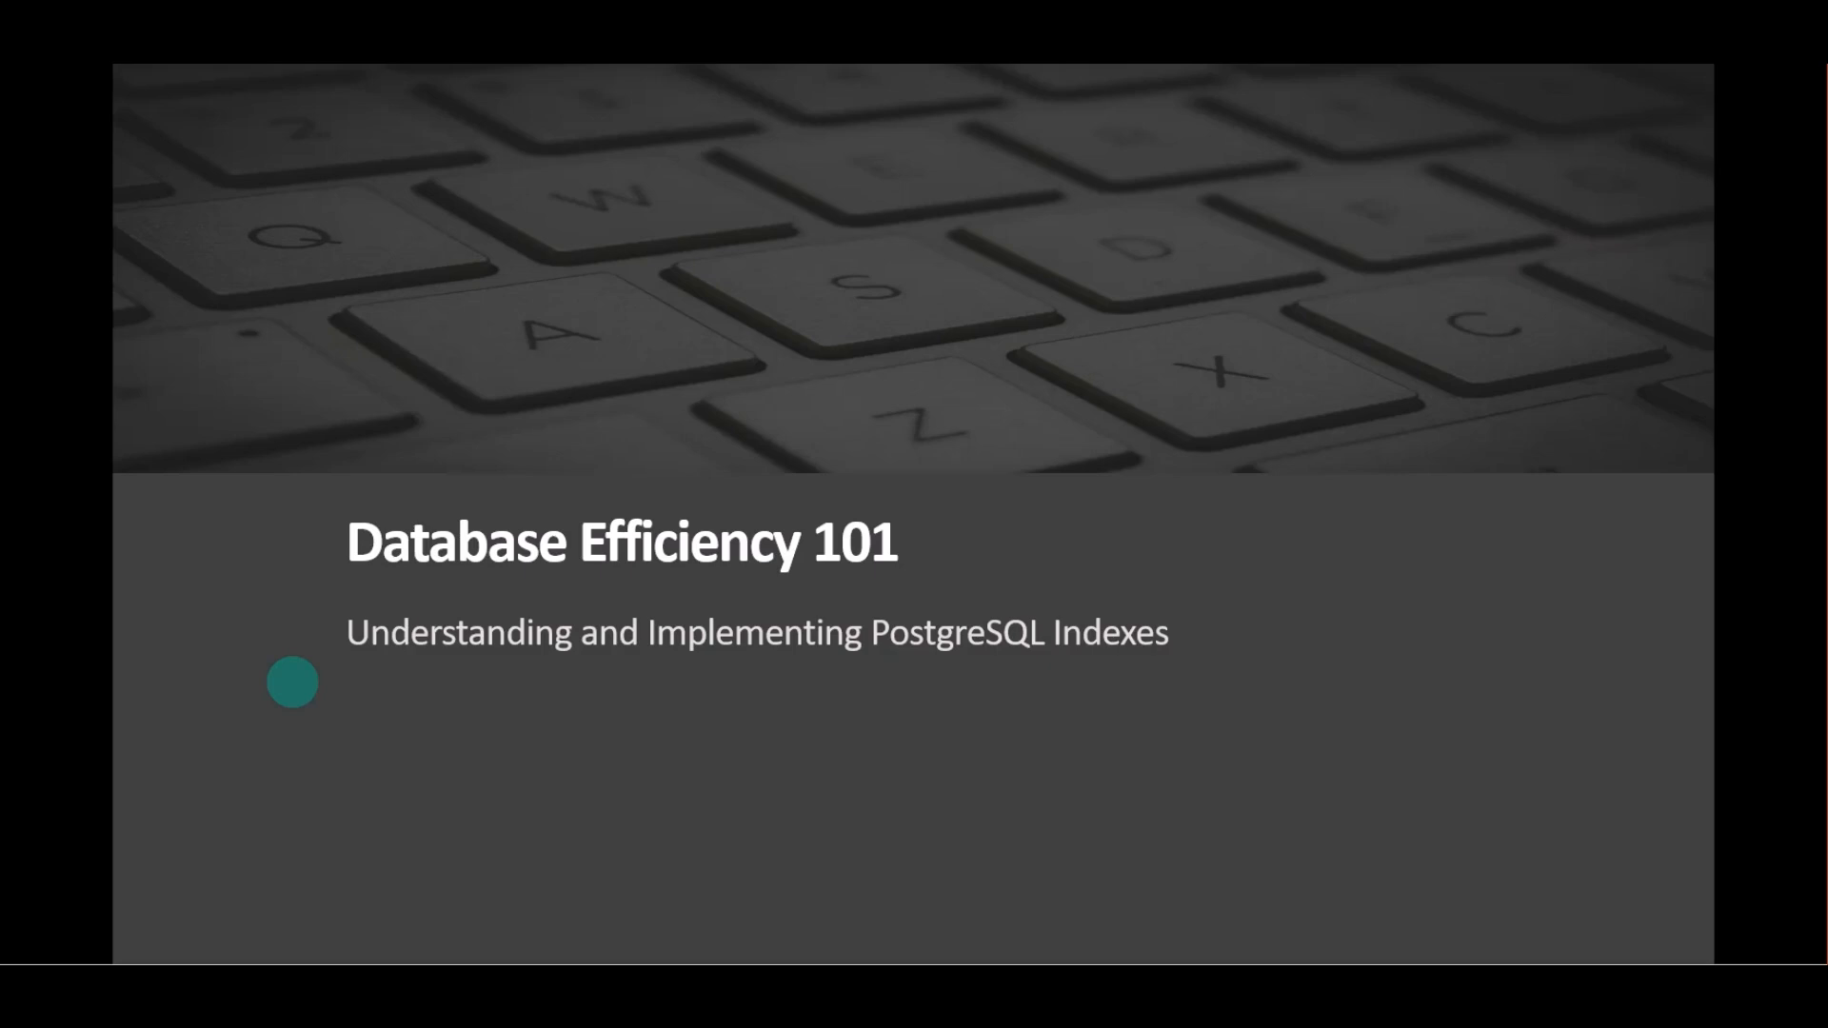
Step: Advance the slideshow from the Database Efficiency 101 title to the PostgreSQL indexes slide
key("Right")
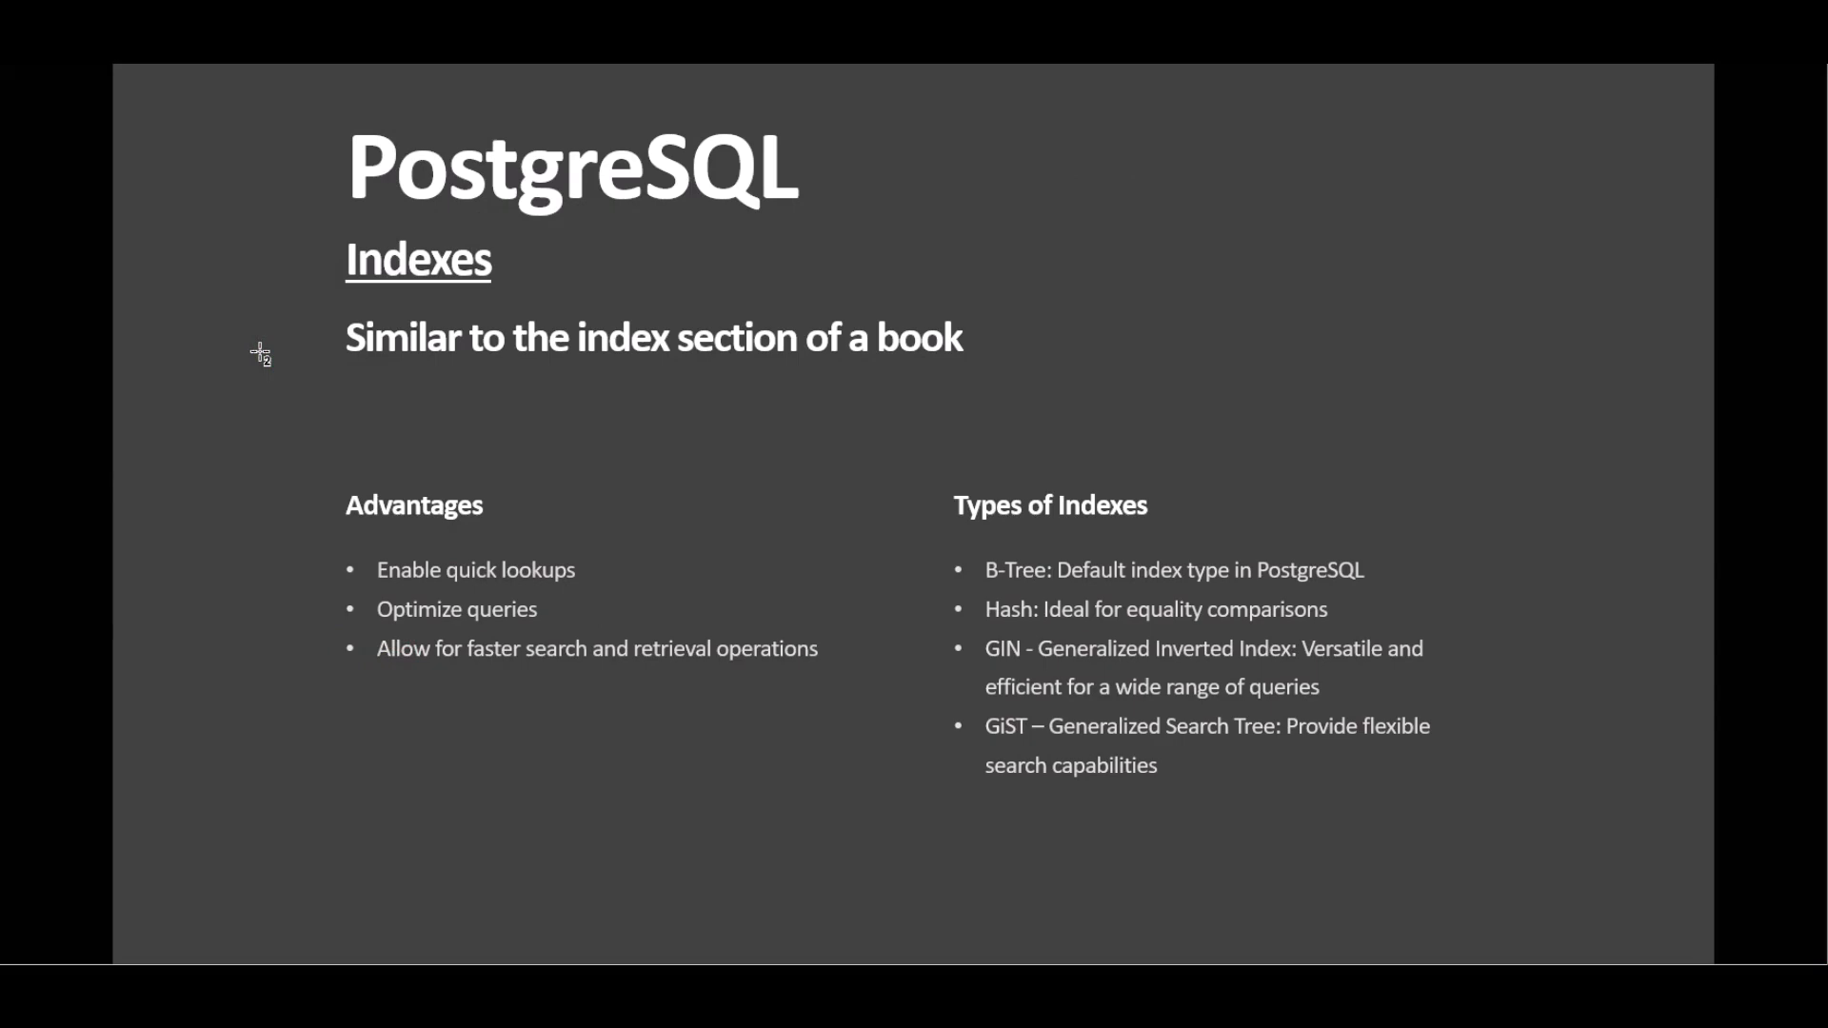
mouse_move(327, 505)
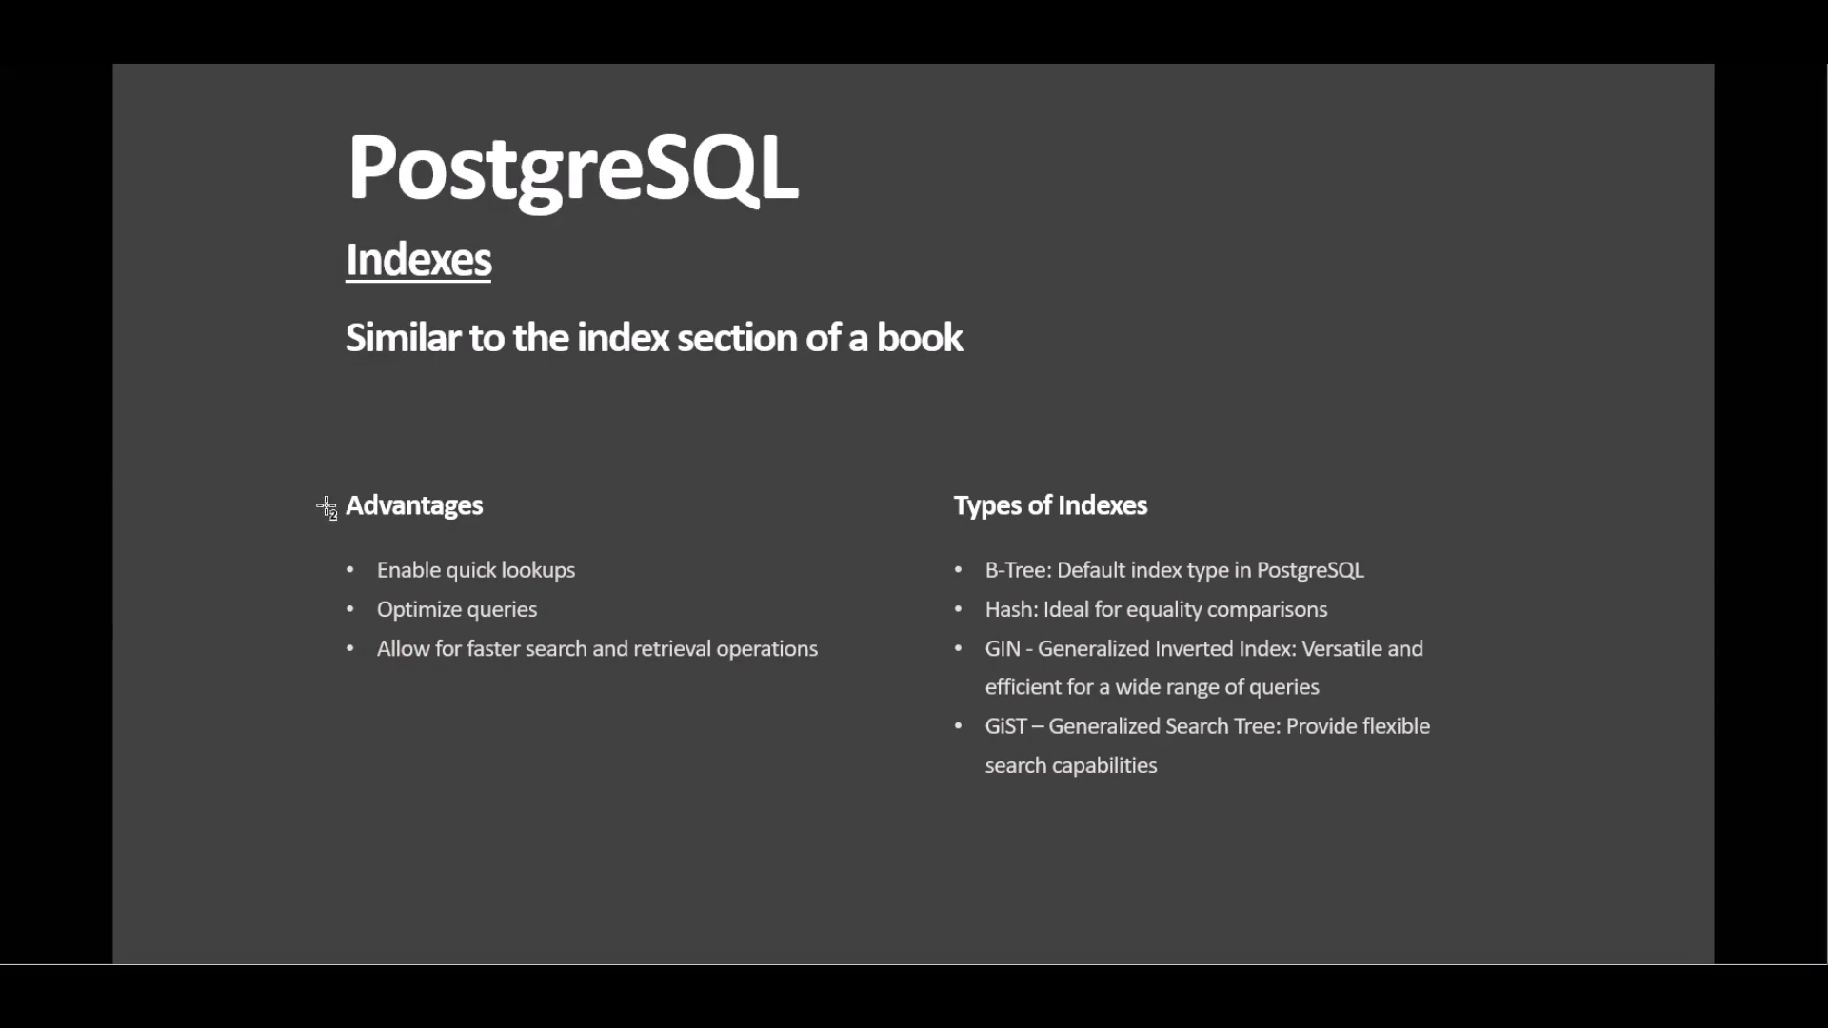
mouse_move(214, 377)
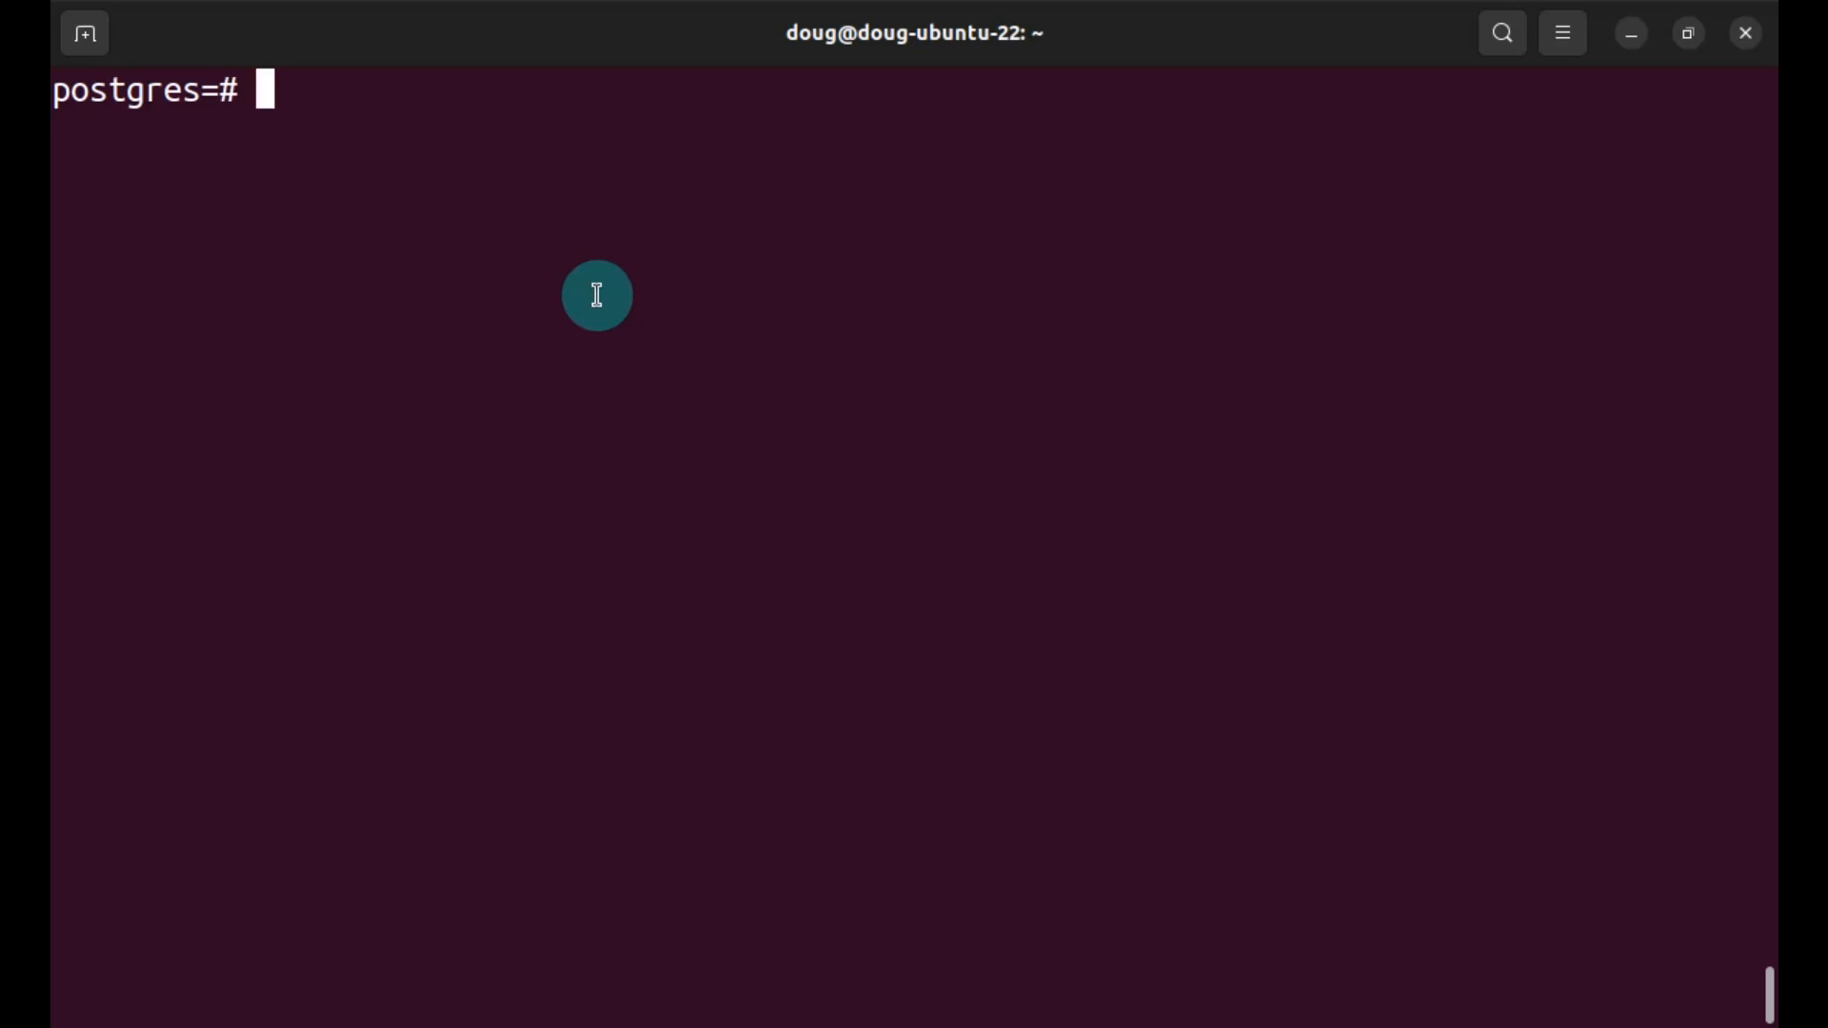
Step: Create database 'indexes', connect with \c, and paste the schema and table creation script
type("CREATE DATABASE")
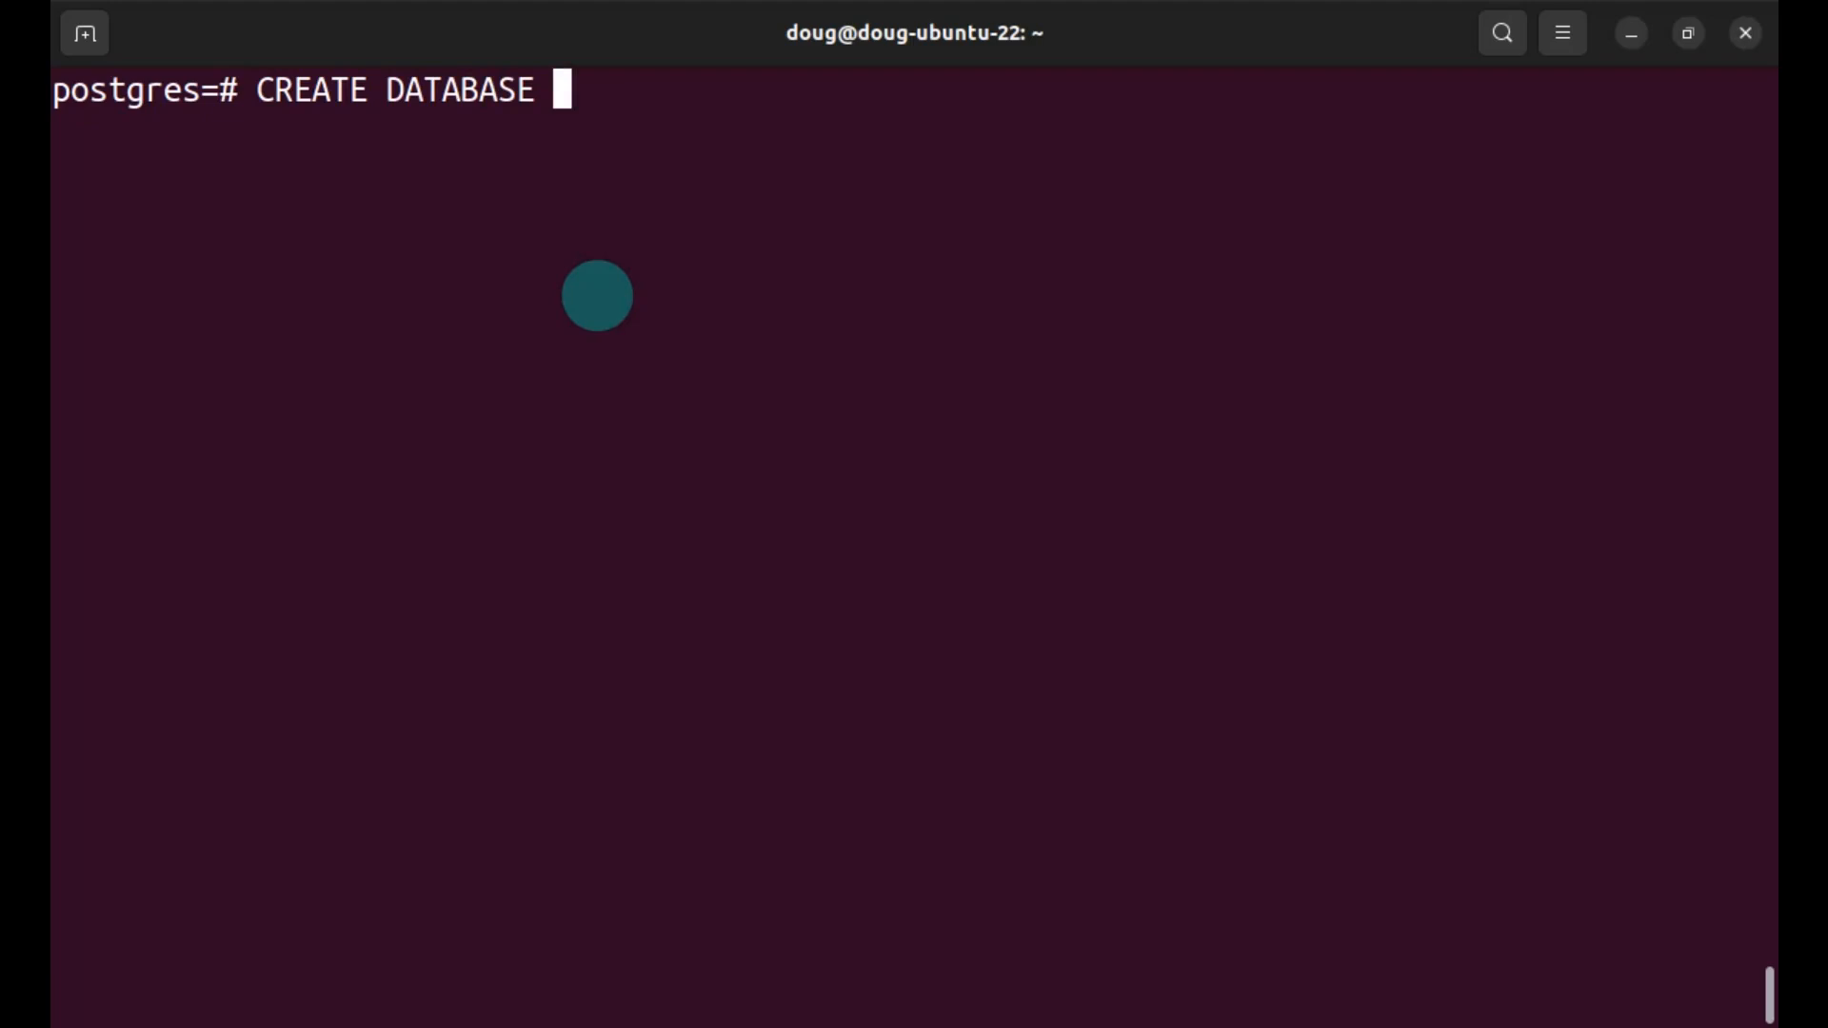
type("indexes;")
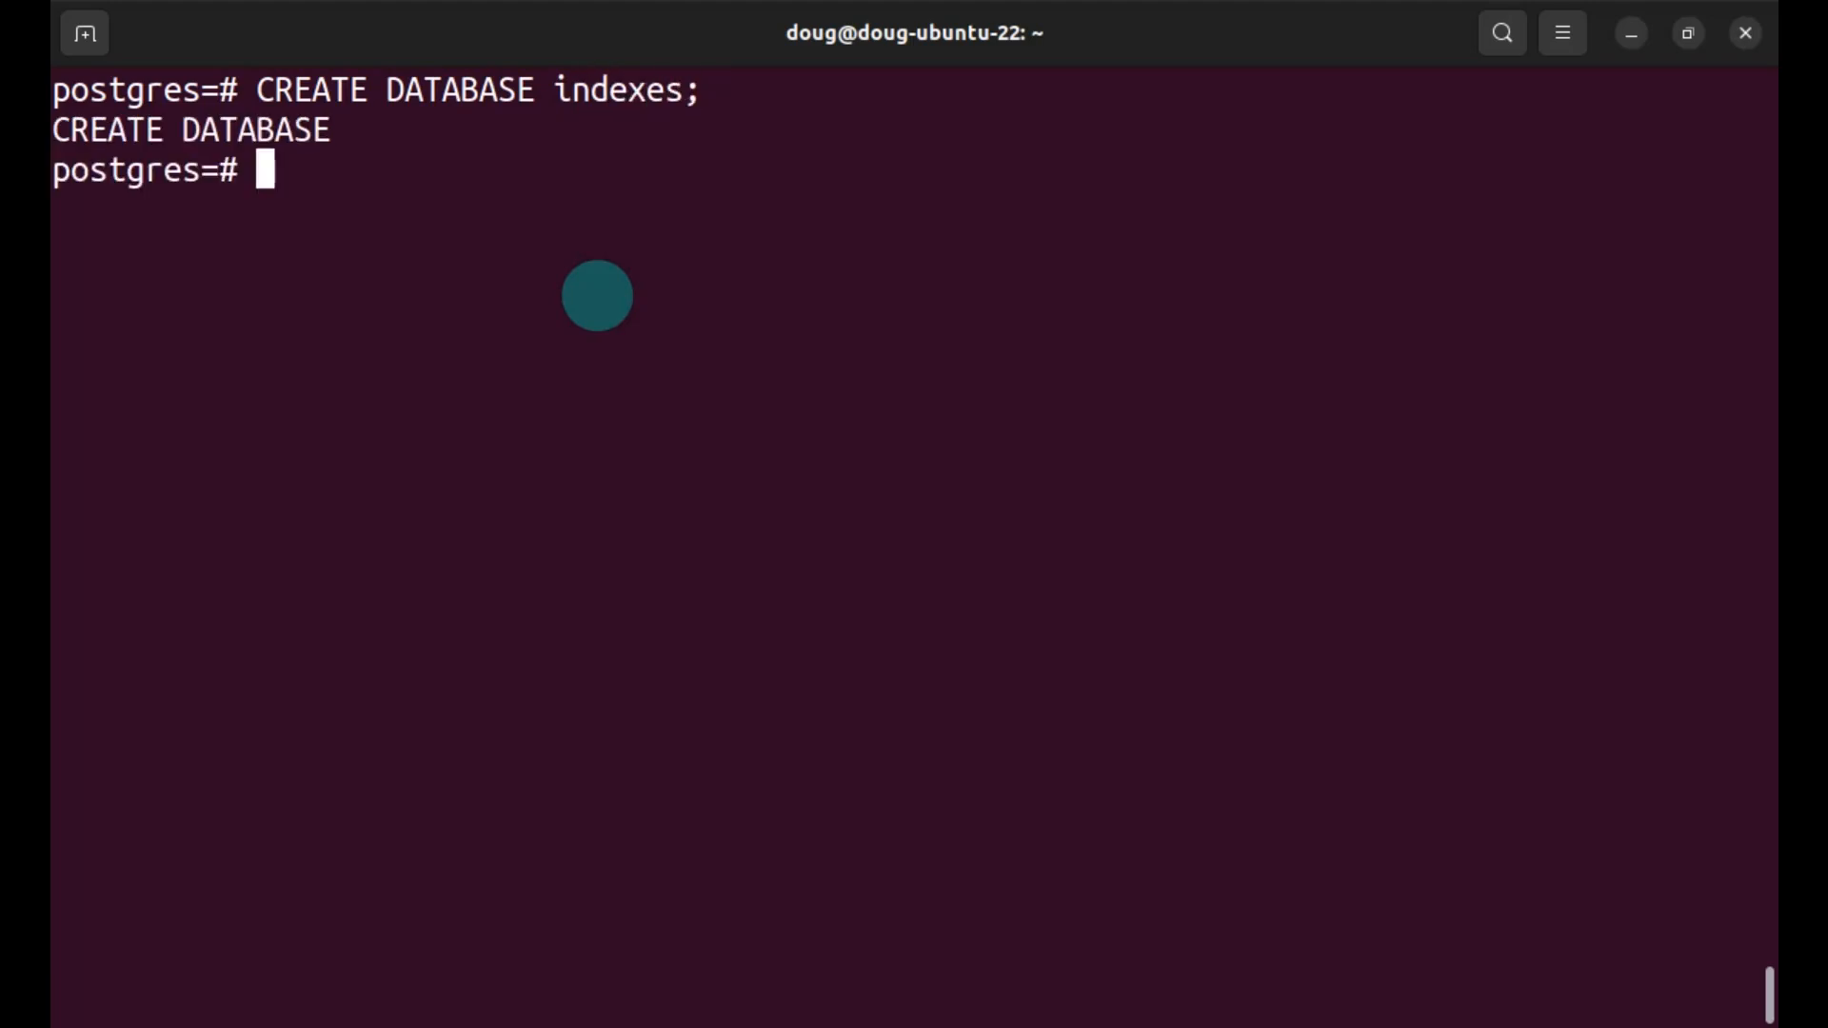
type("\\c index")
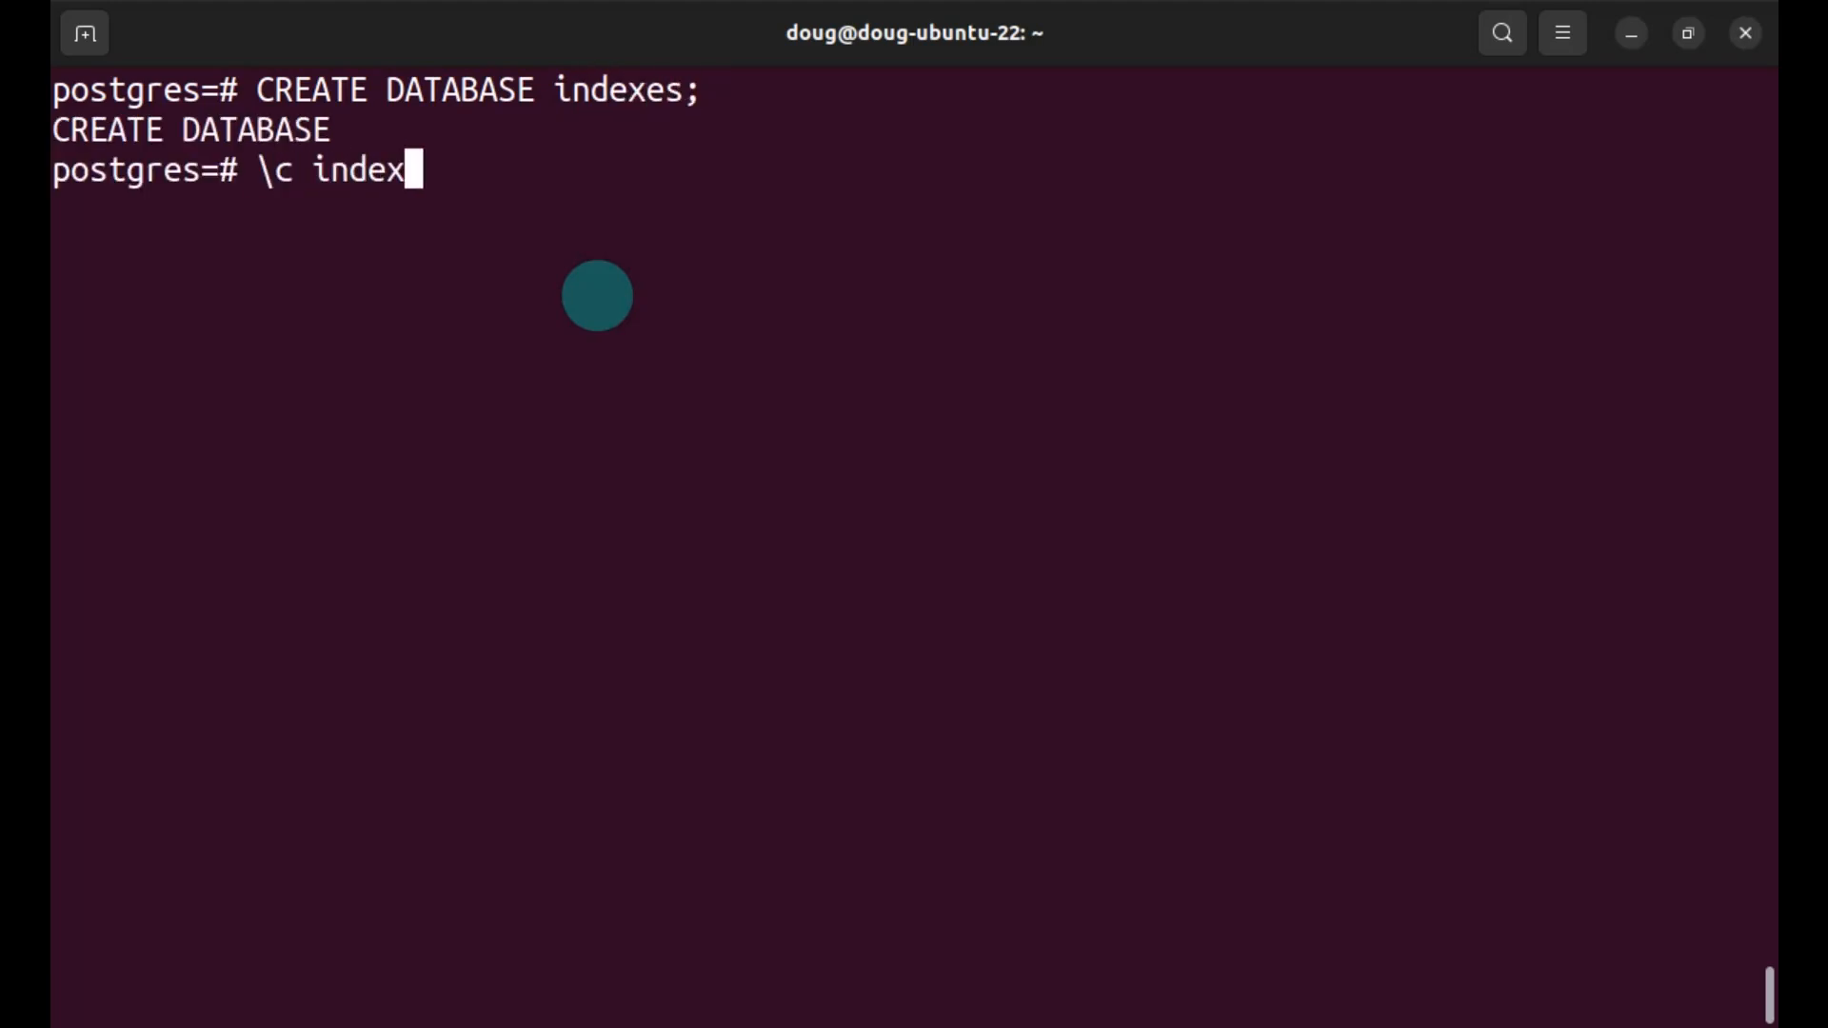
right_click(612, 286)
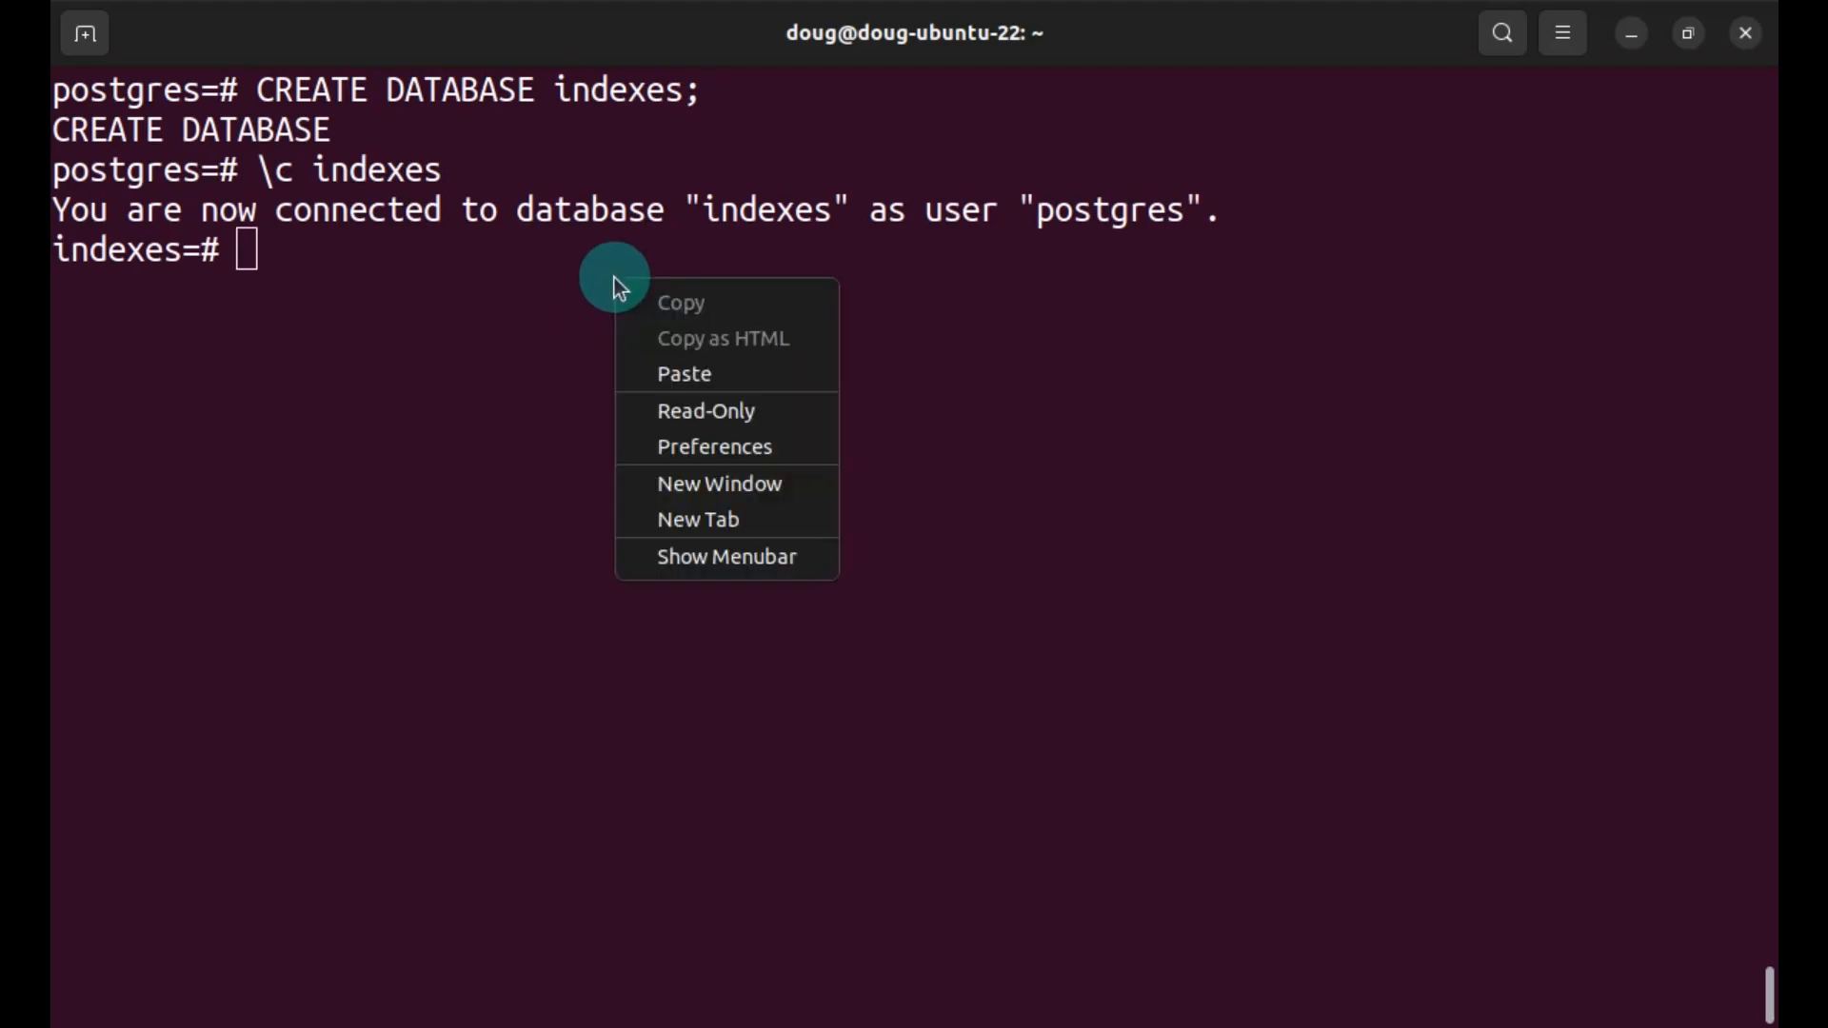
left_click(684, 373)
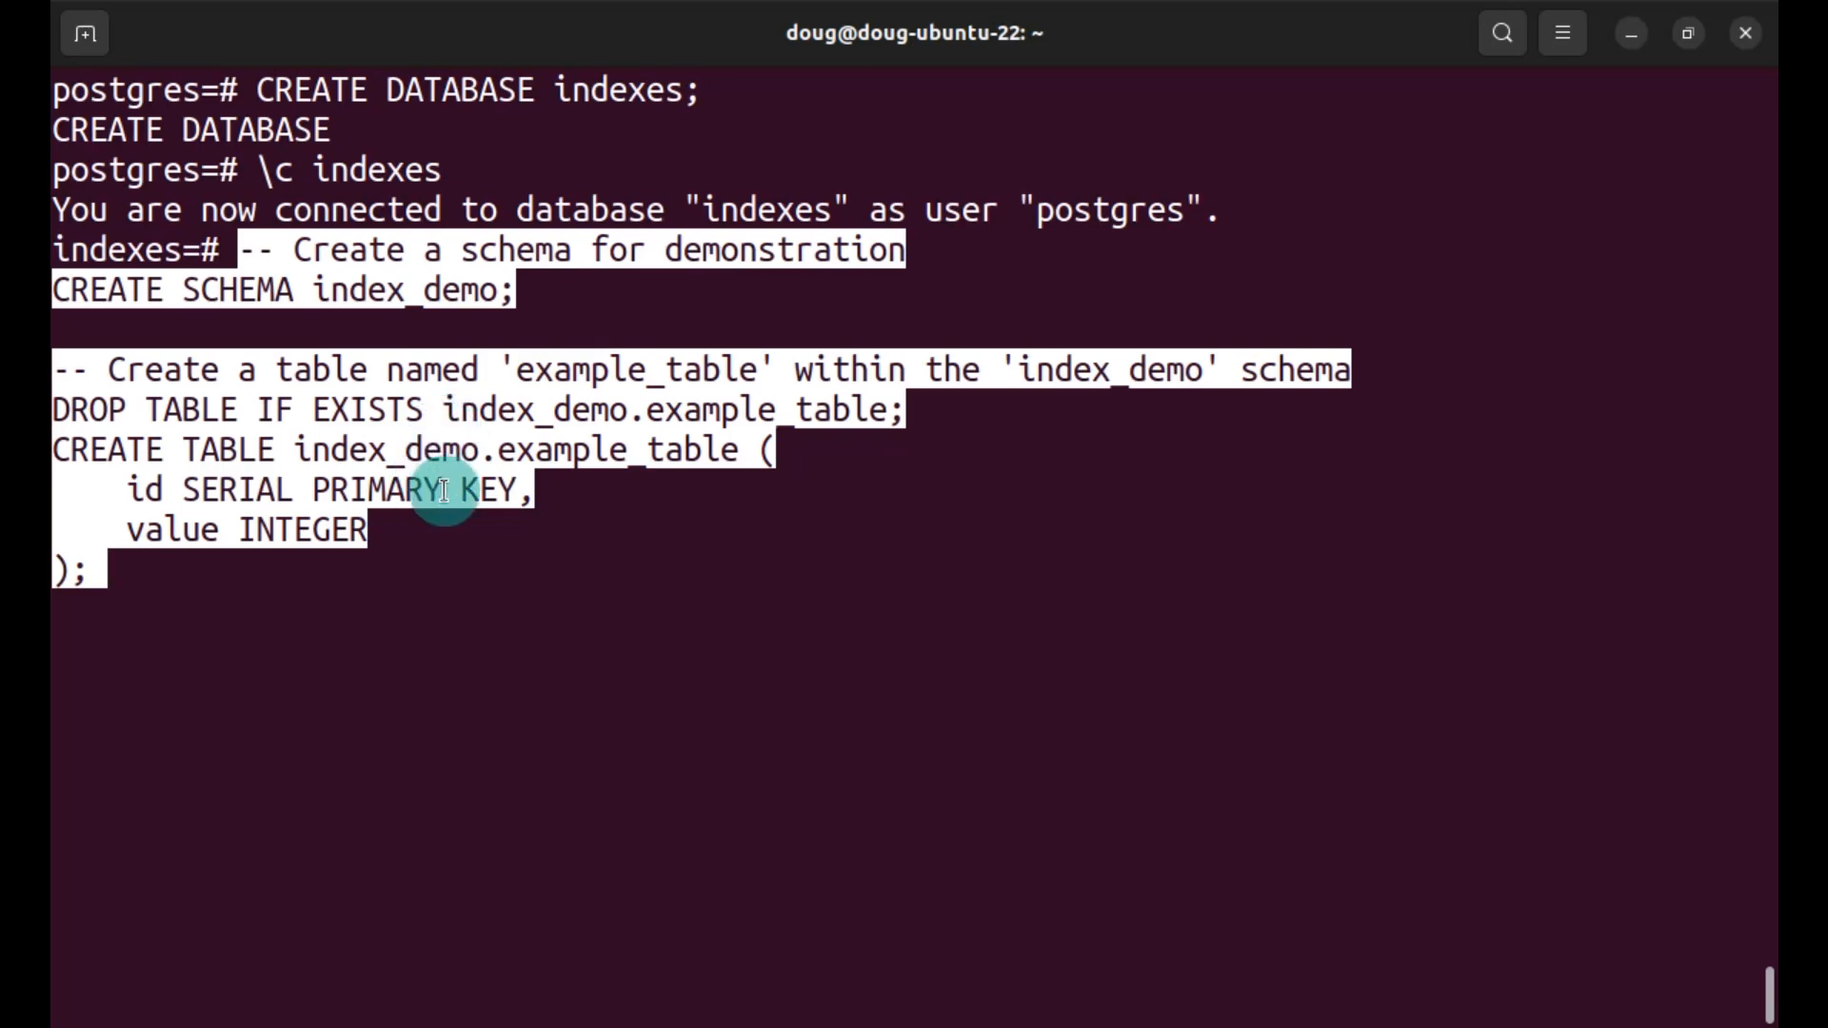
Step: Run the schema script, insert values 10–50 into example_table, and set search_path to index_demo
key("Return")
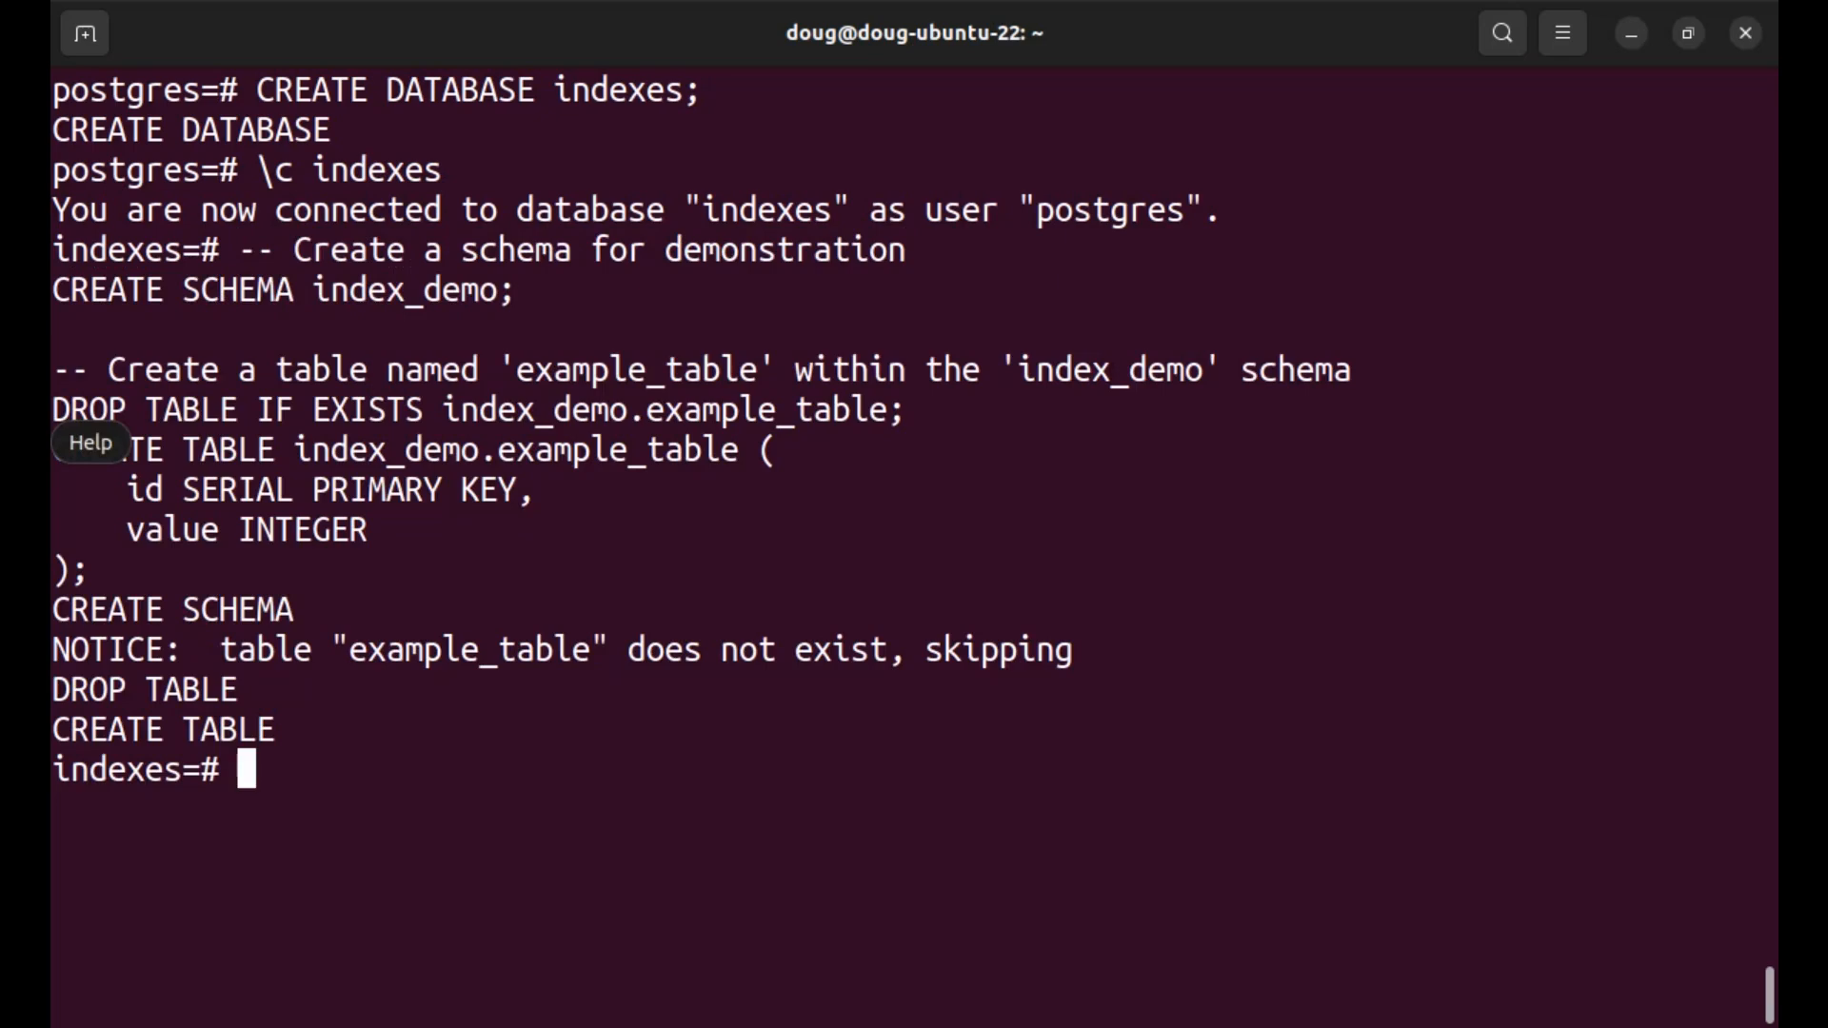
type("INSERT INTO index_demo.example_table (value) VALUES (10), (20), (30), (40), (50);")
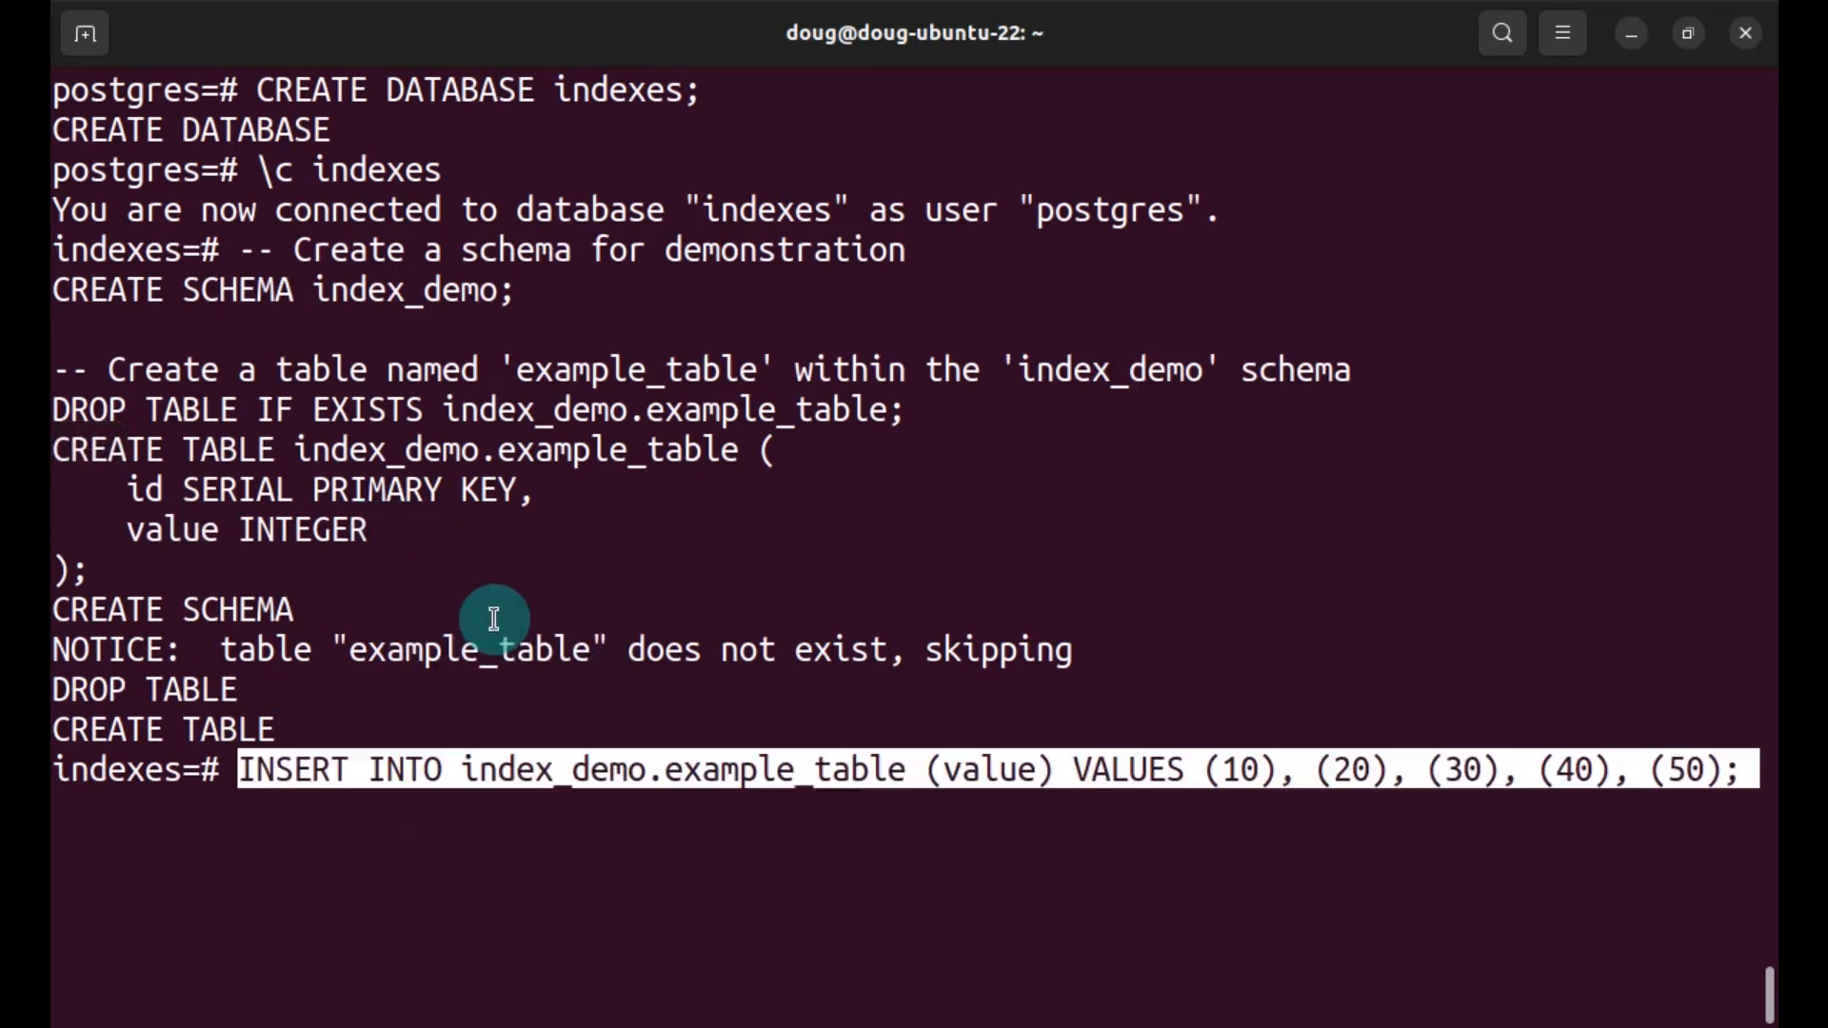
type("set s")
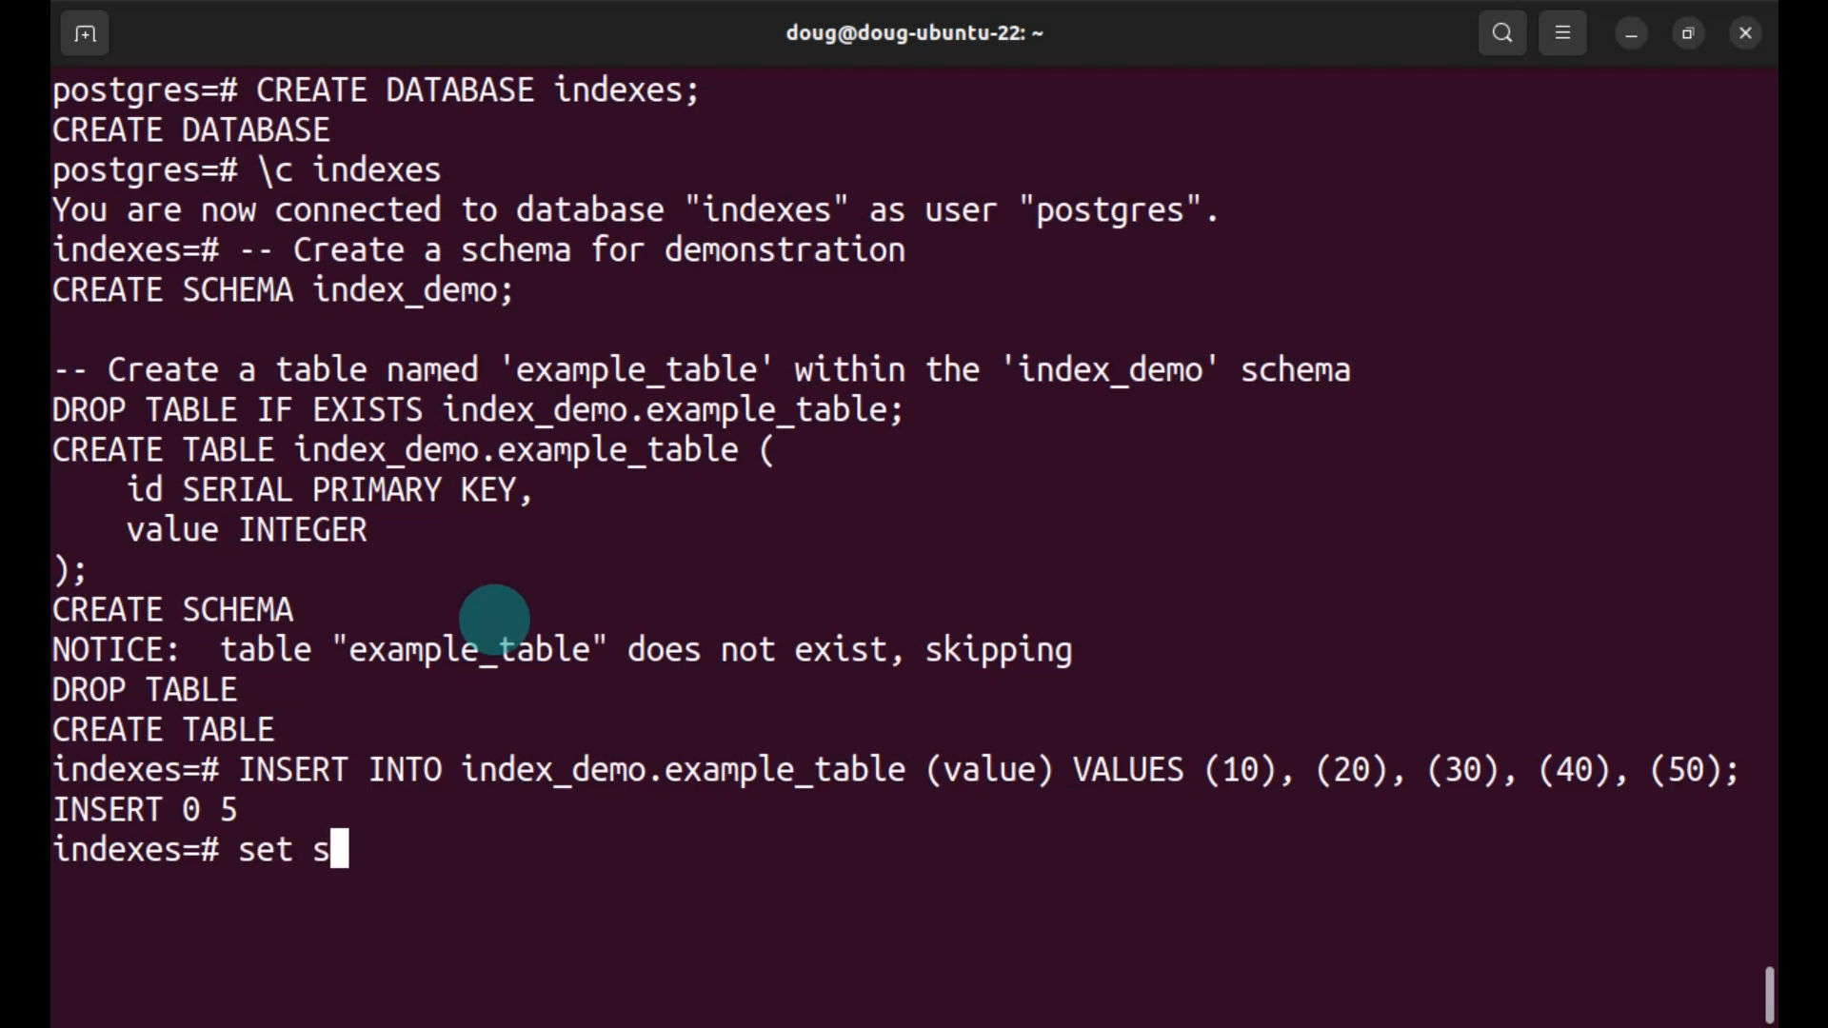
type("earch_path = 'index-")
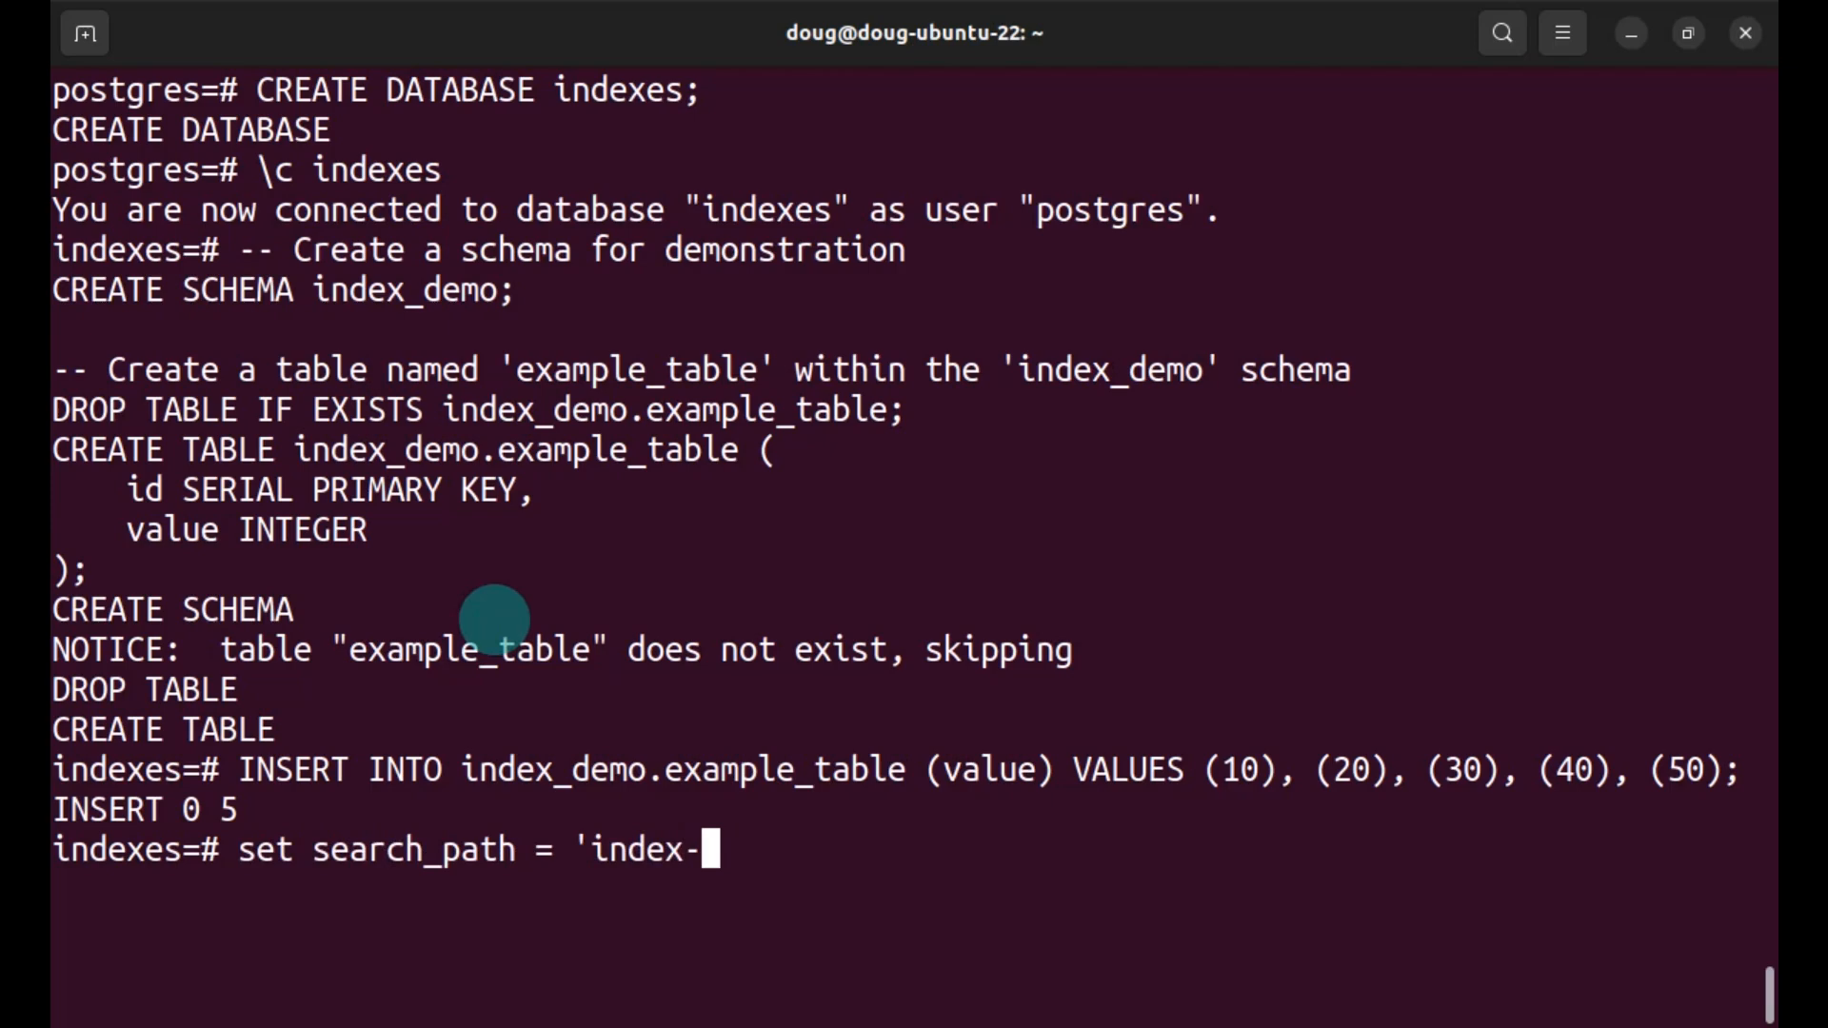
type("_demo")
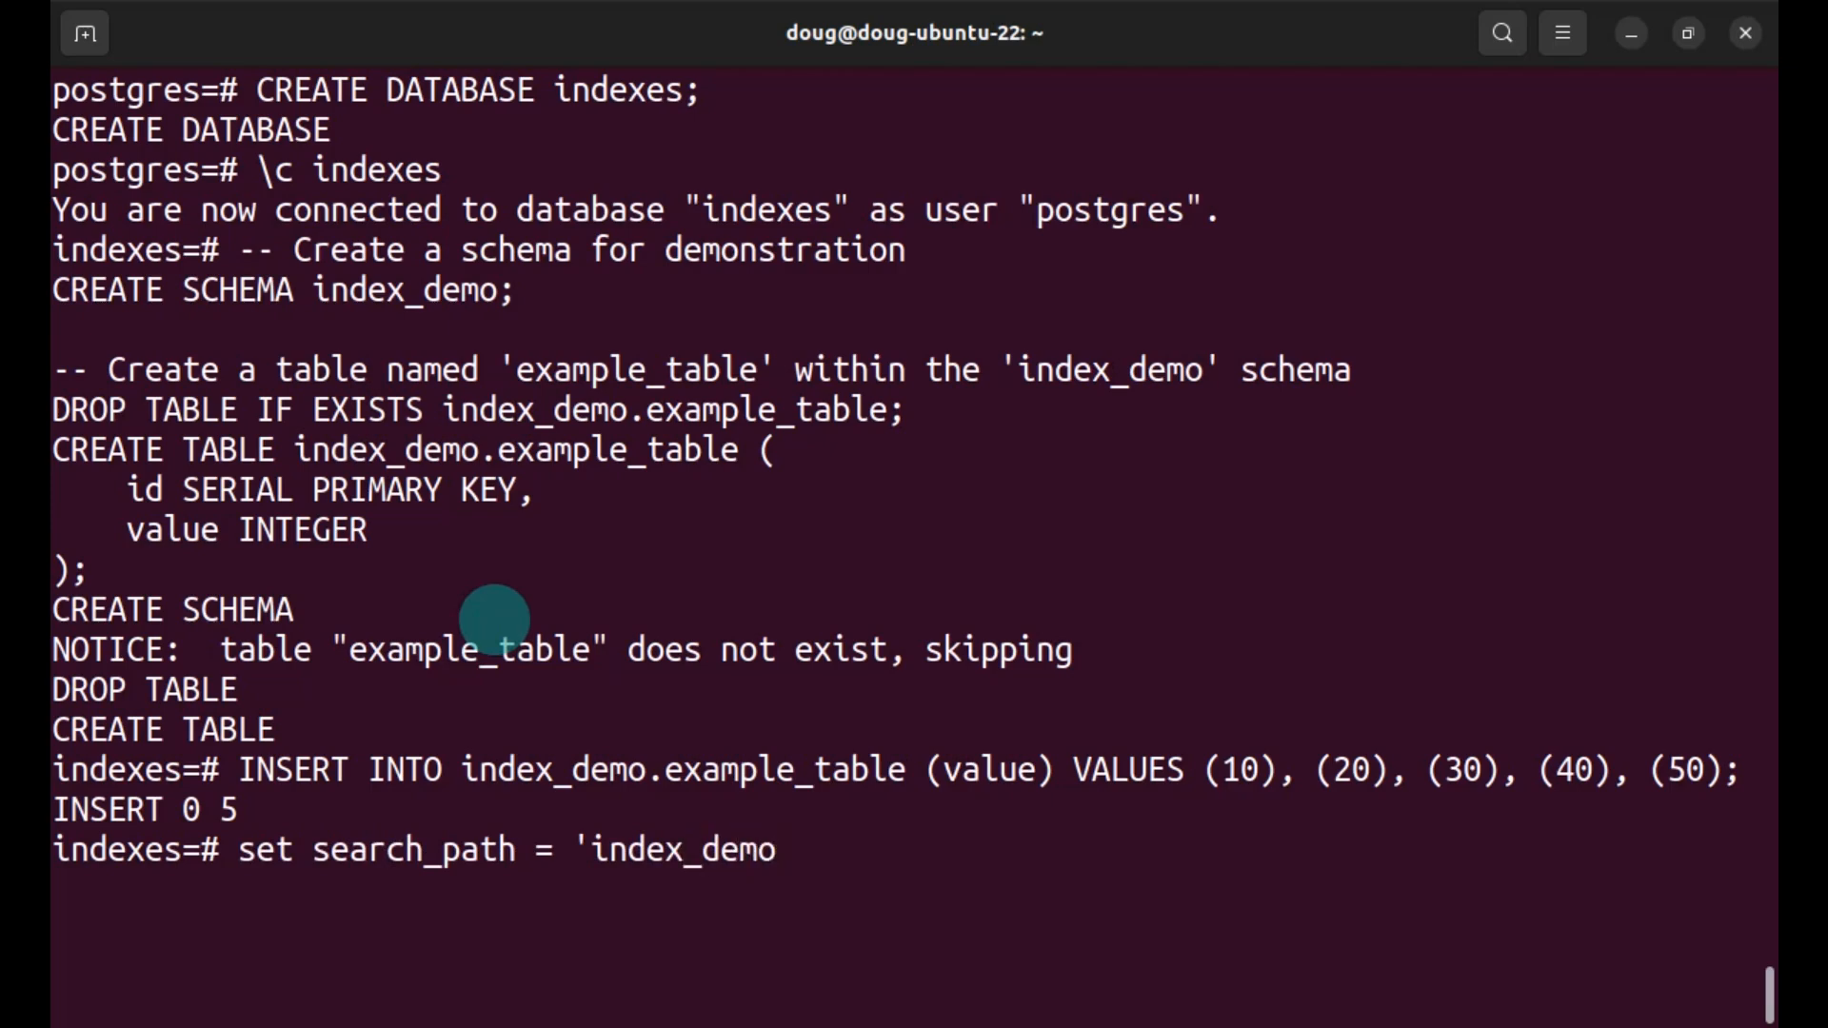
type("';")
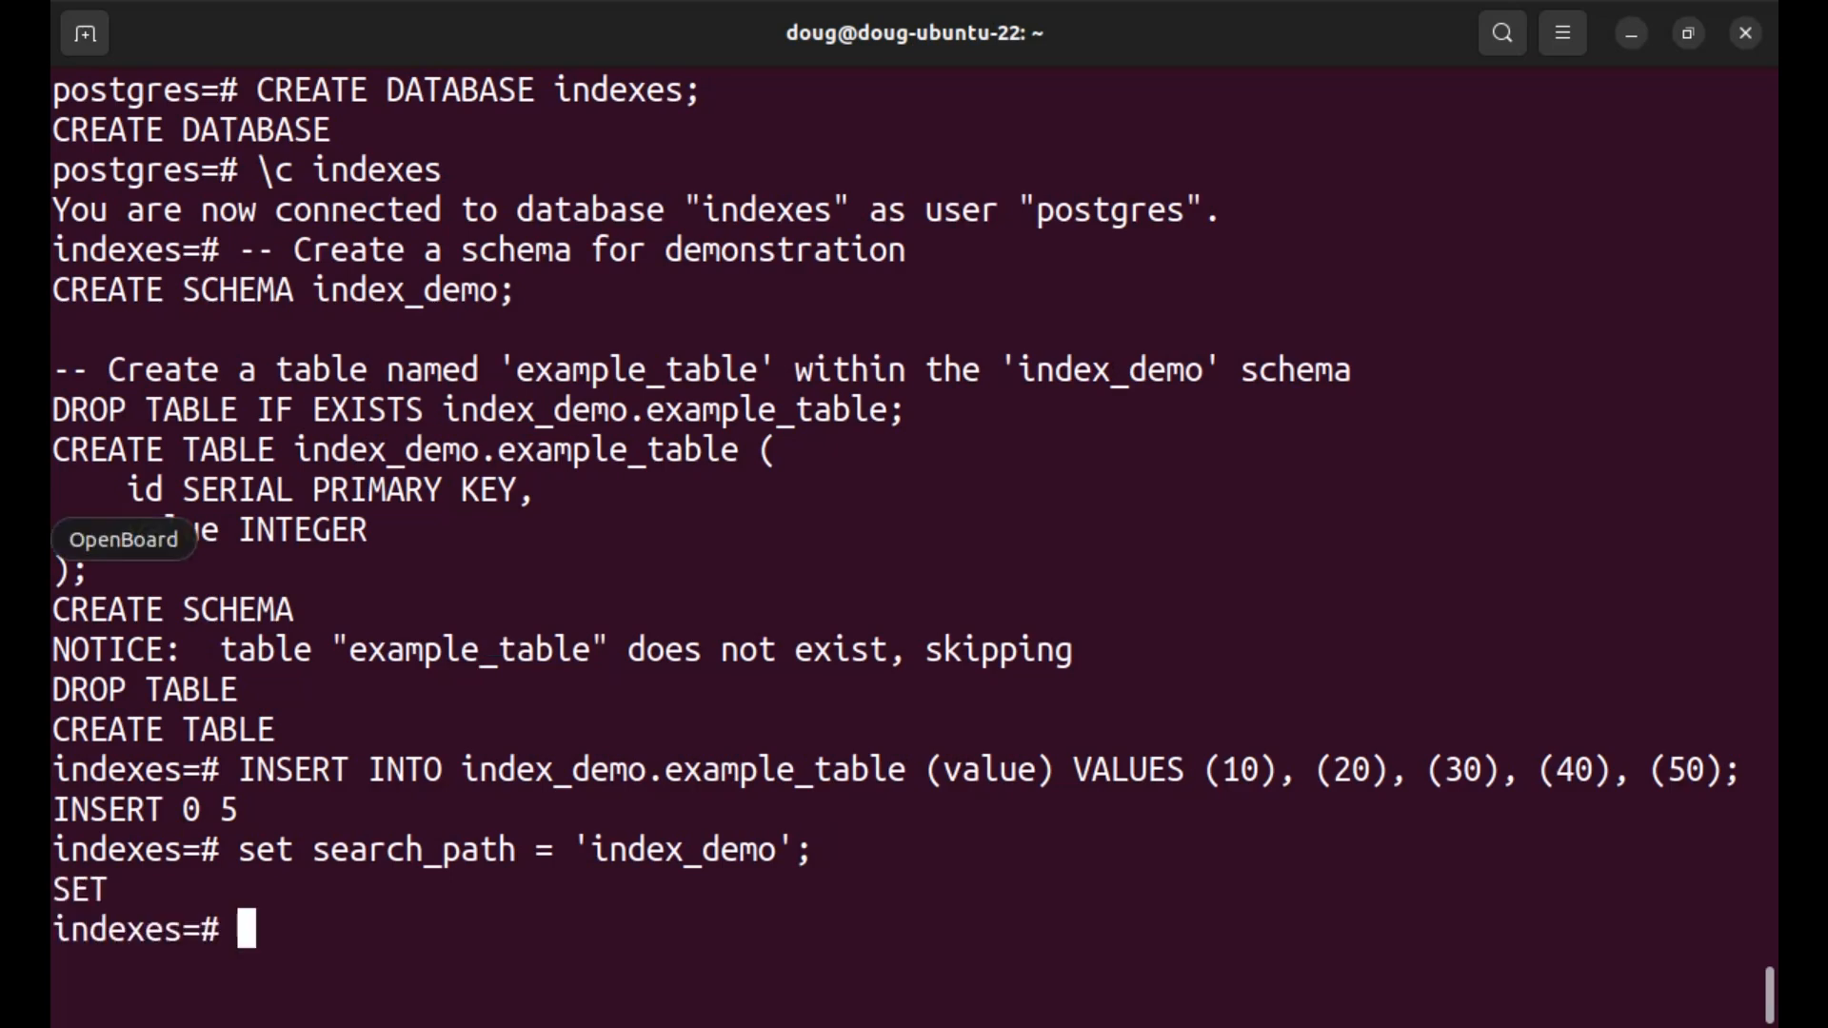
Step: Scroll down to review the pasted B-tree, hash, GIN and GiST index script
scroll("down", 3)
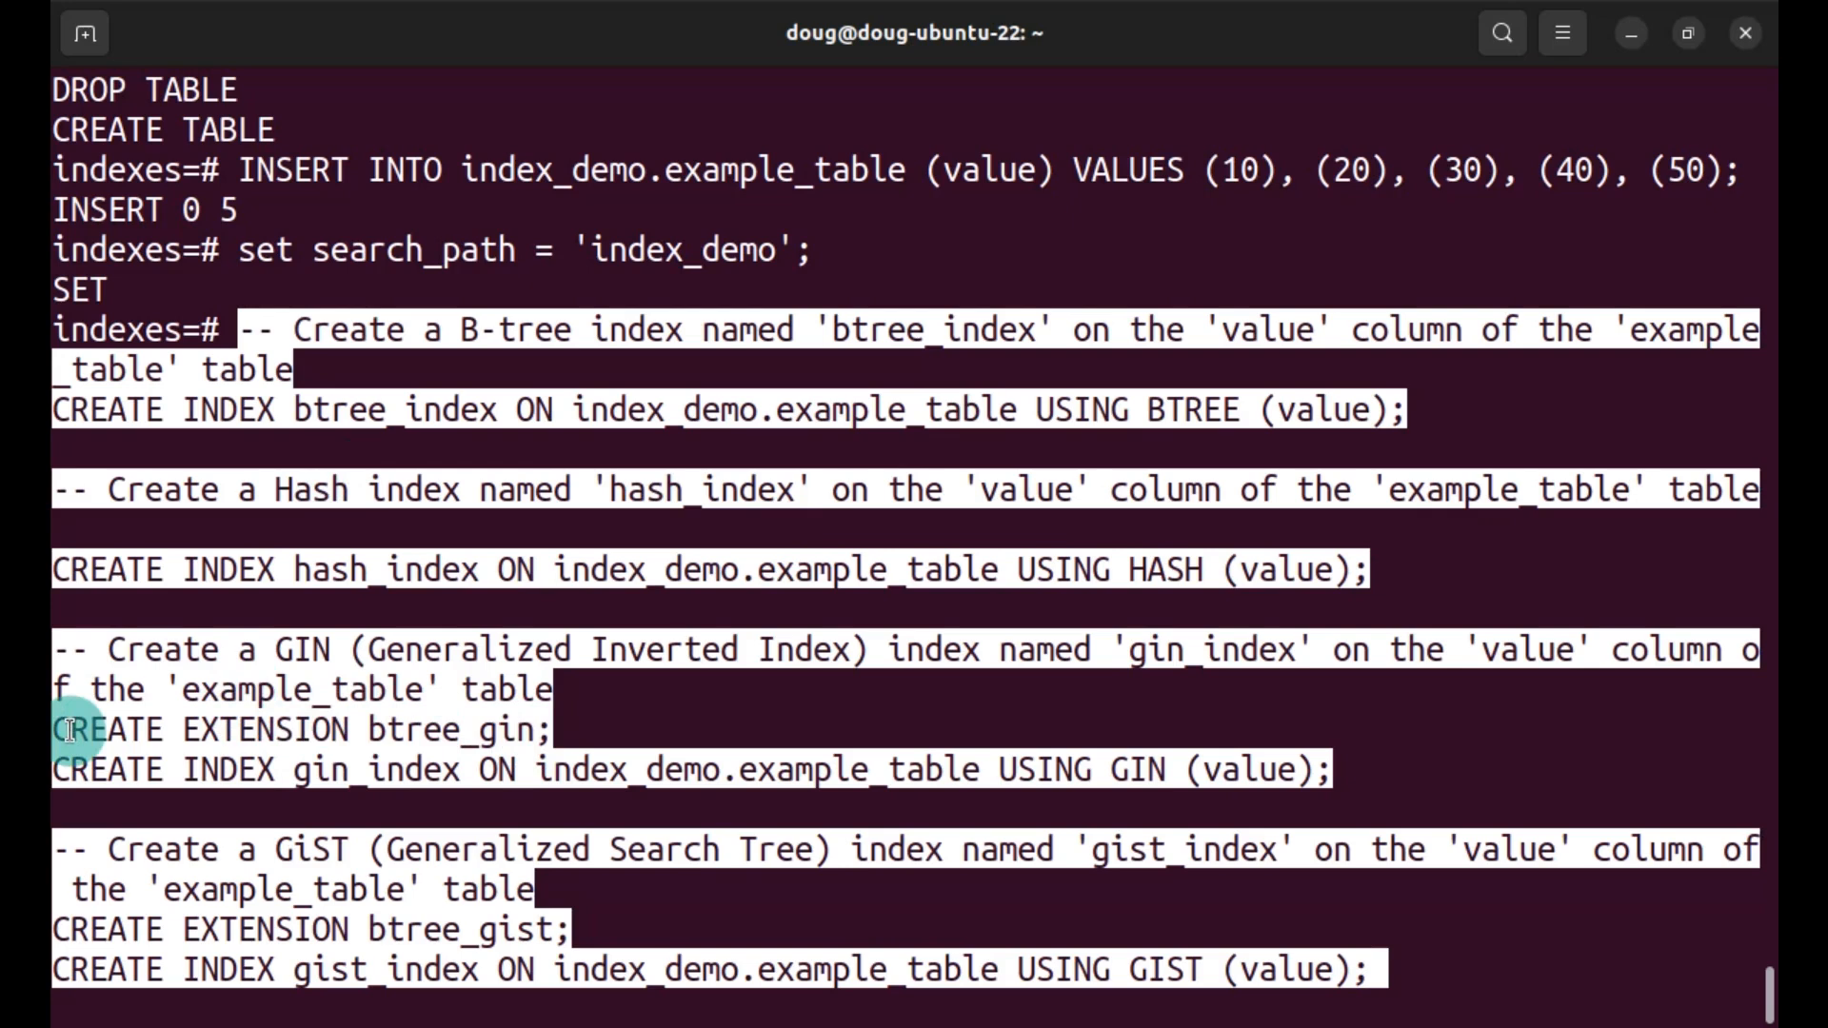
mouse_move(560, 930)
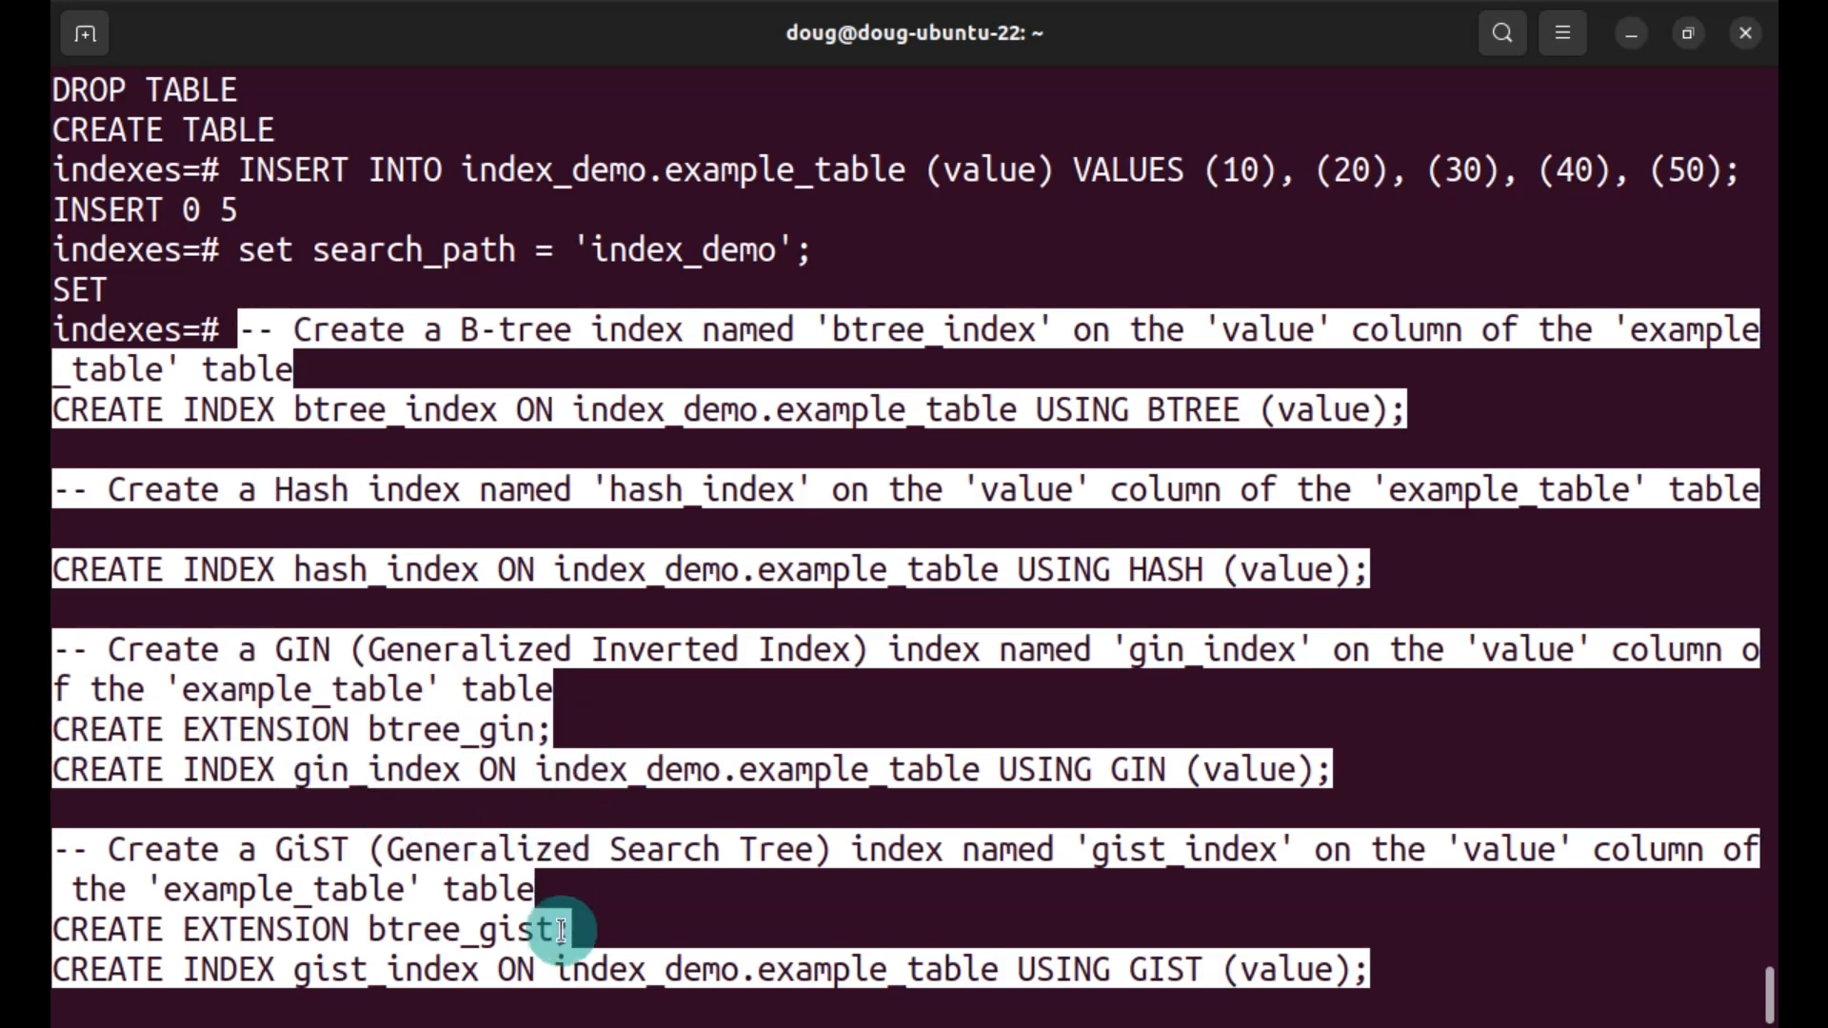
mouse_move(764, 769)
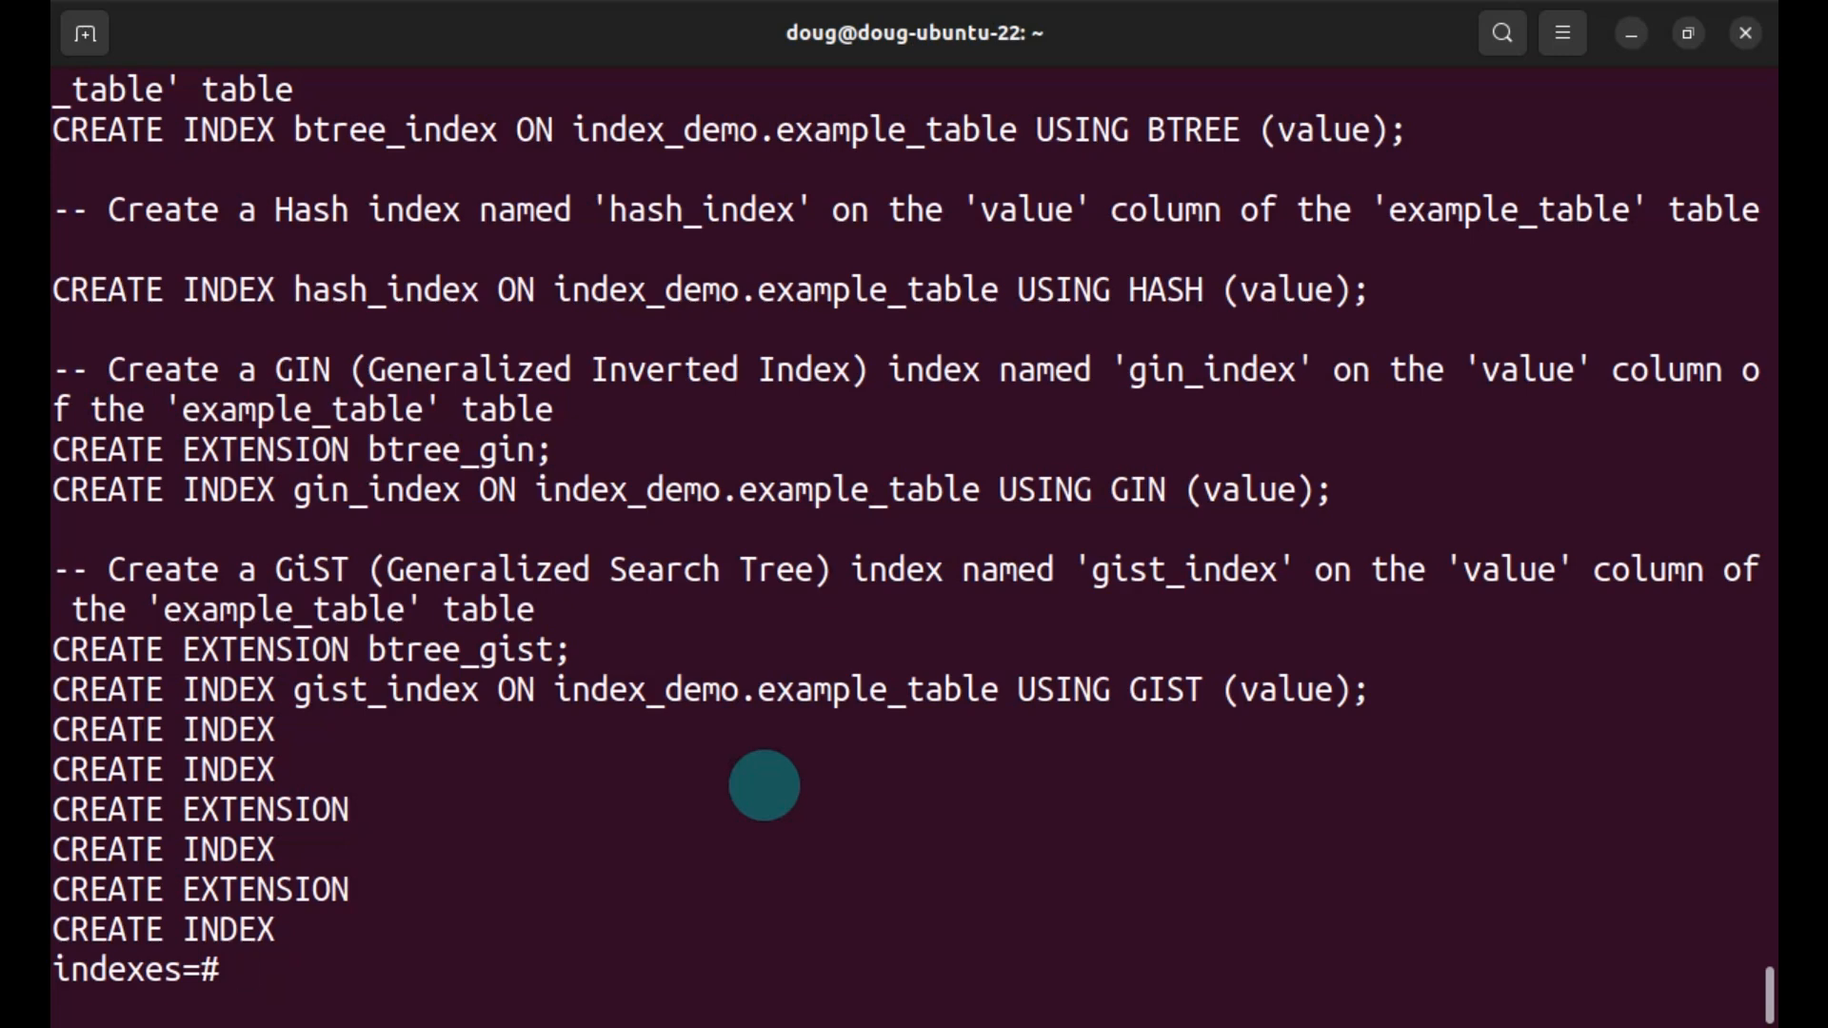
Step: List the tables in index_demo with \dt
type("\\dt")
type("\\di")
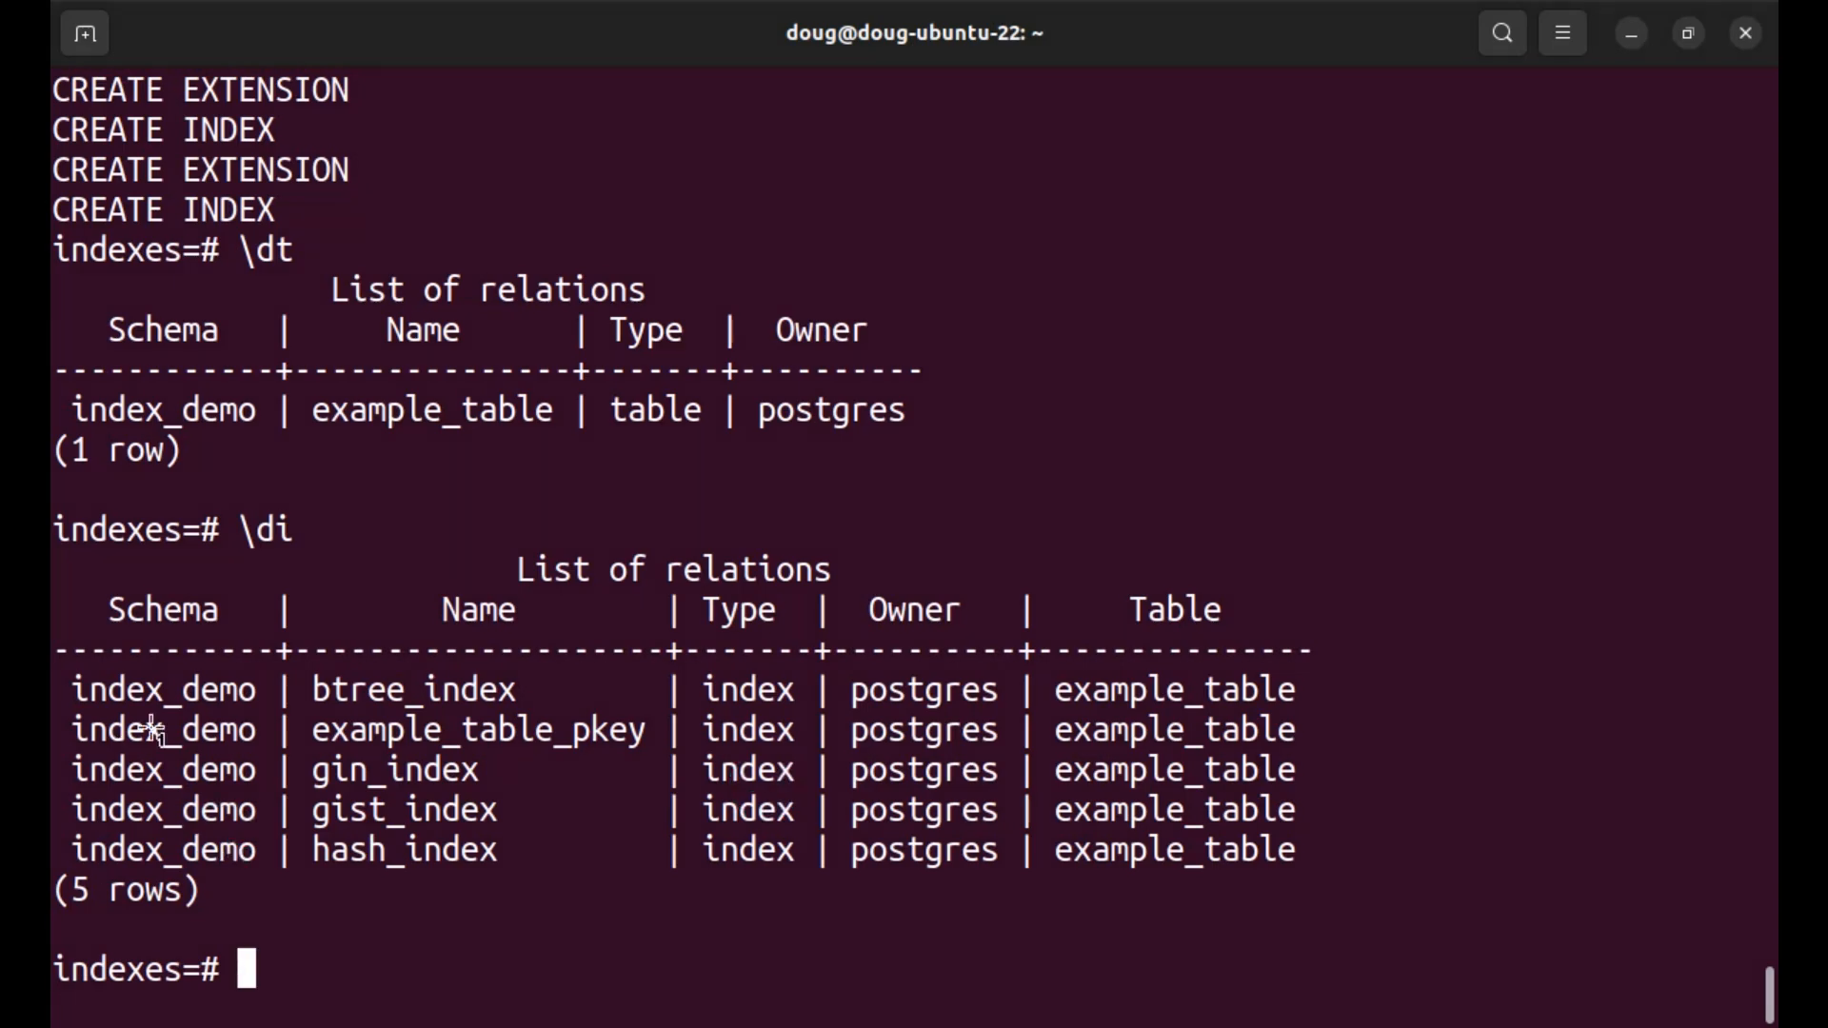
mouse_move(942, 367)
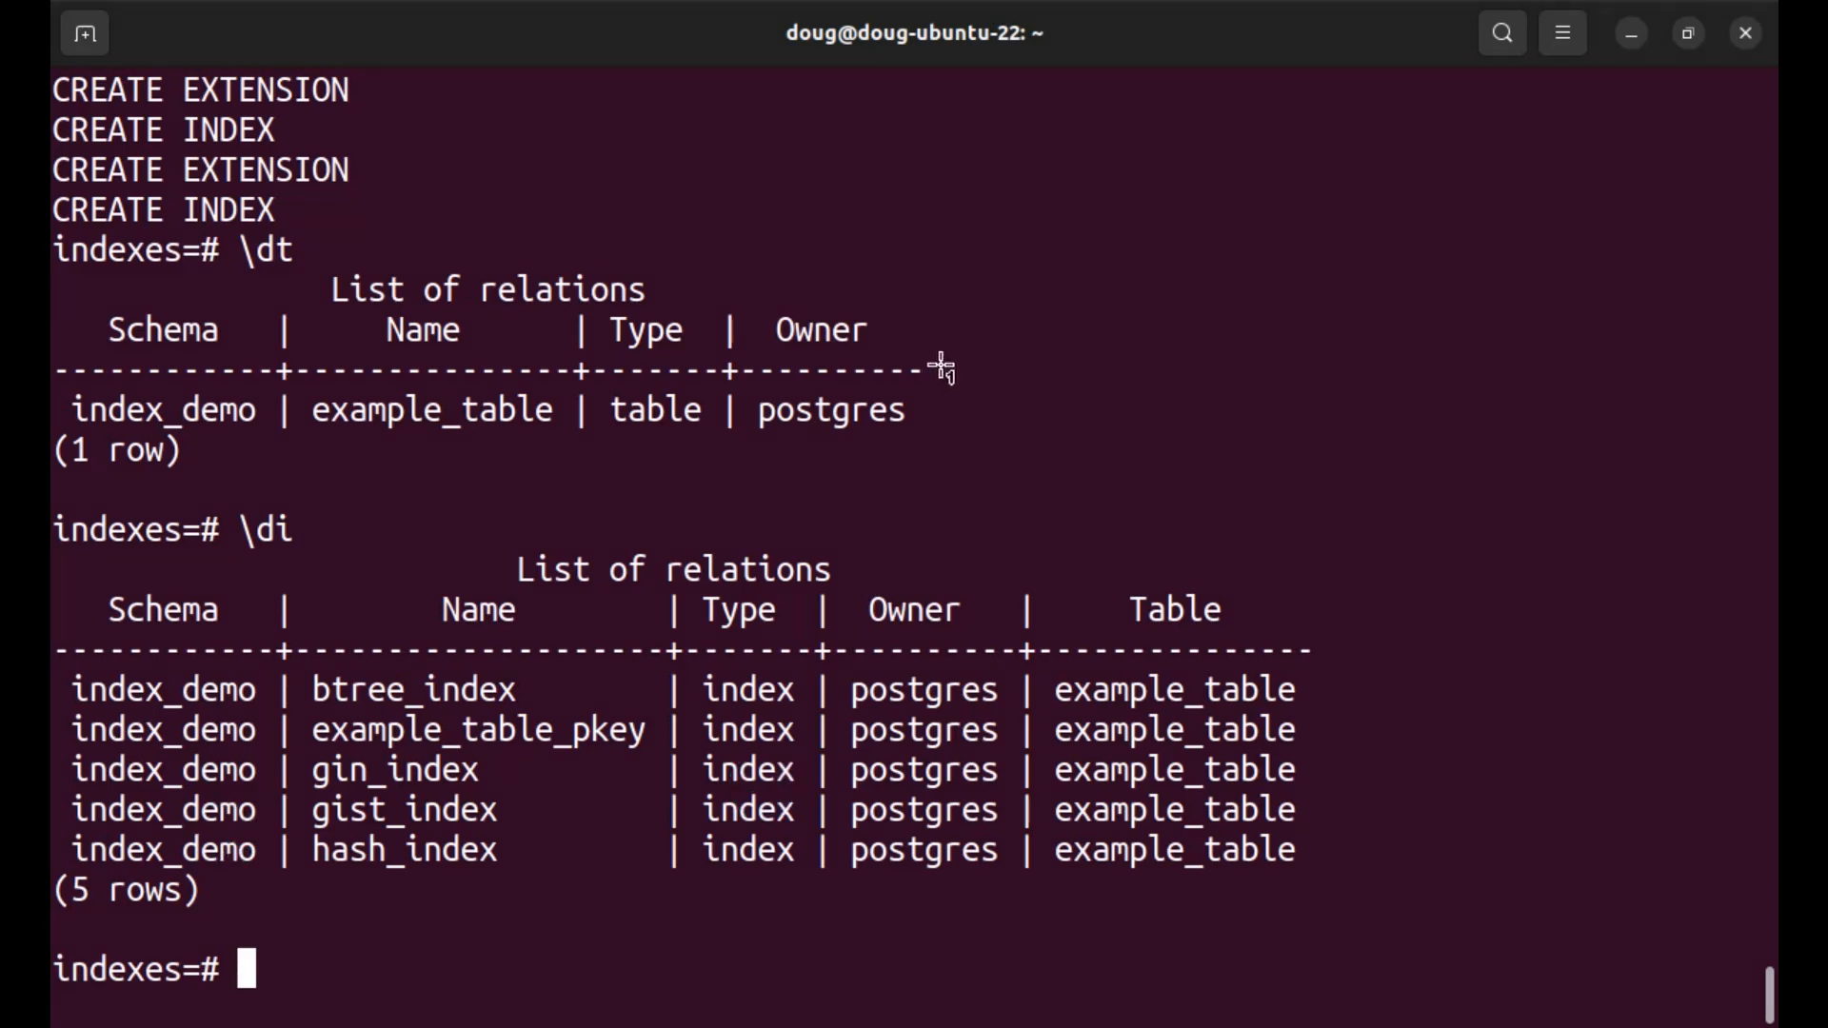